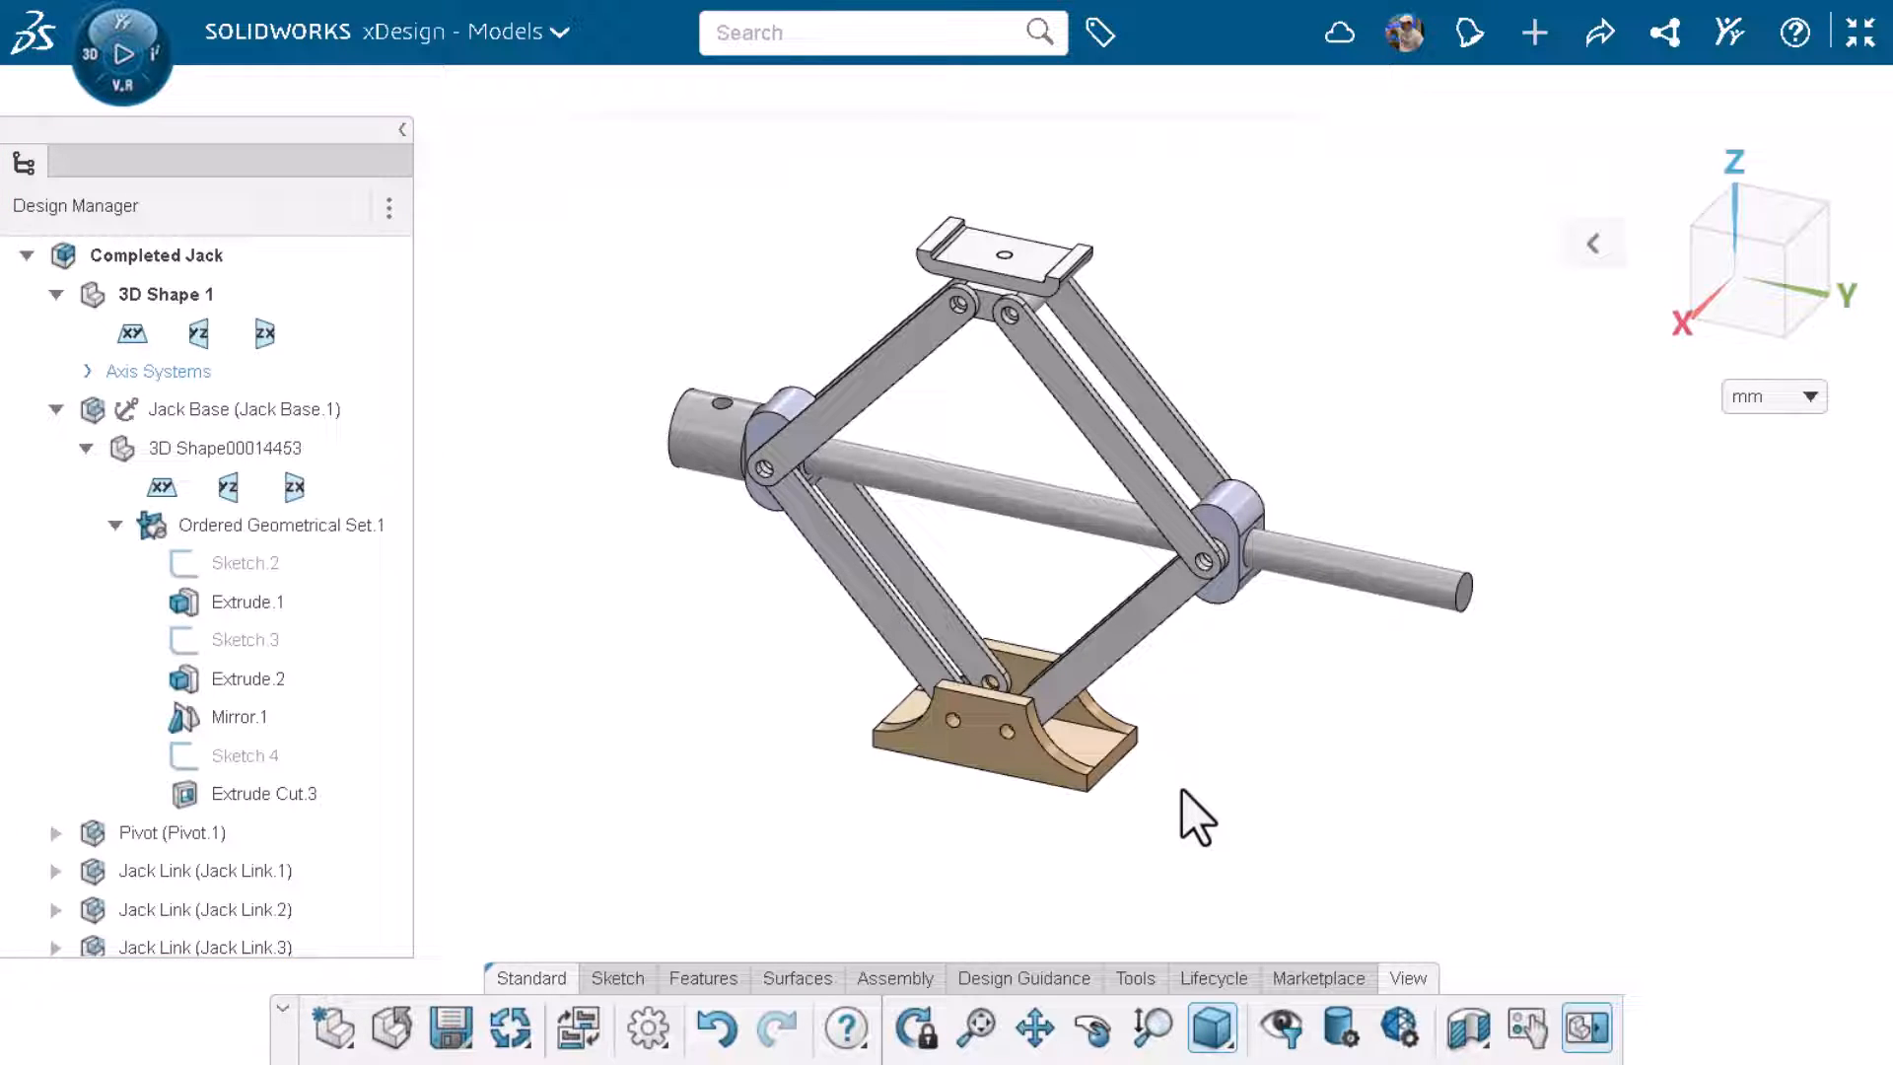
Select the Jack Base top face and trace its breadcrumb chain through Extrude.1 and Sketch.2.
click(1029, 742)
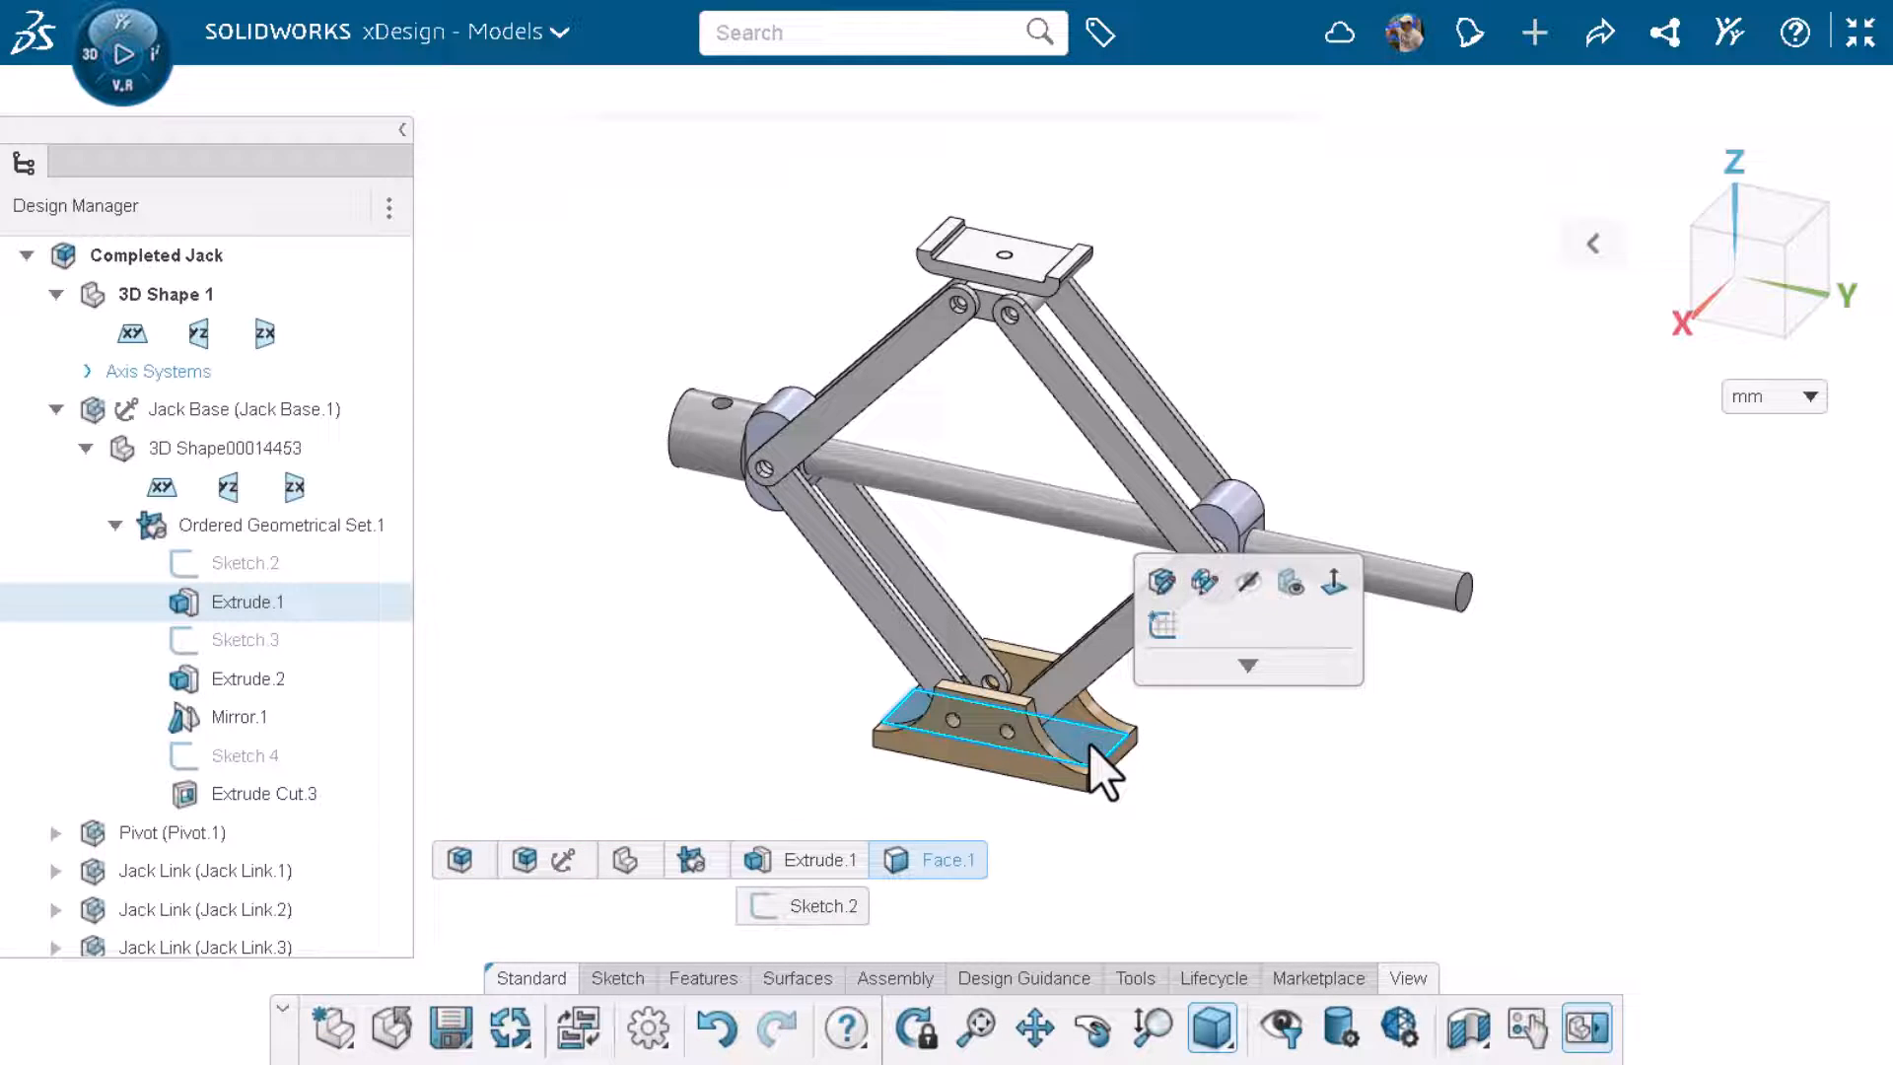
click(1266, 788)
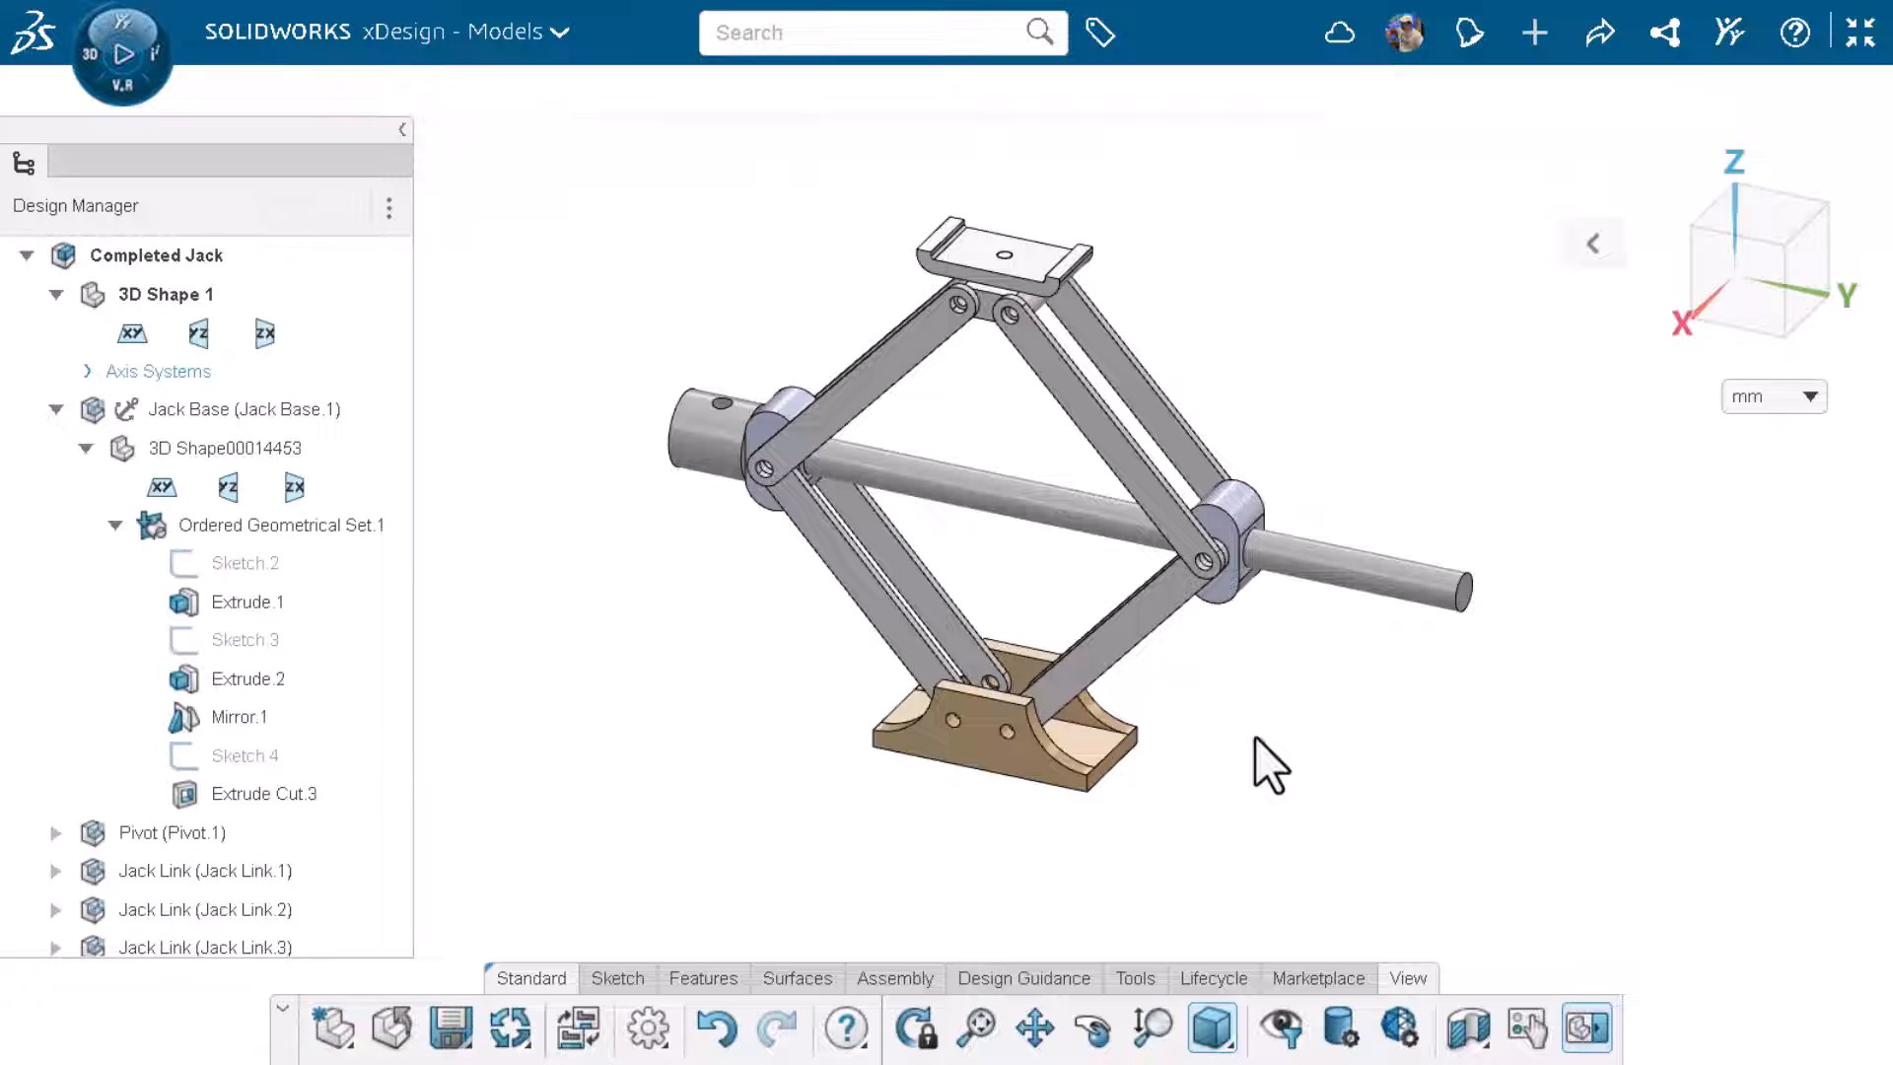
mouse_move(1588, 1027)
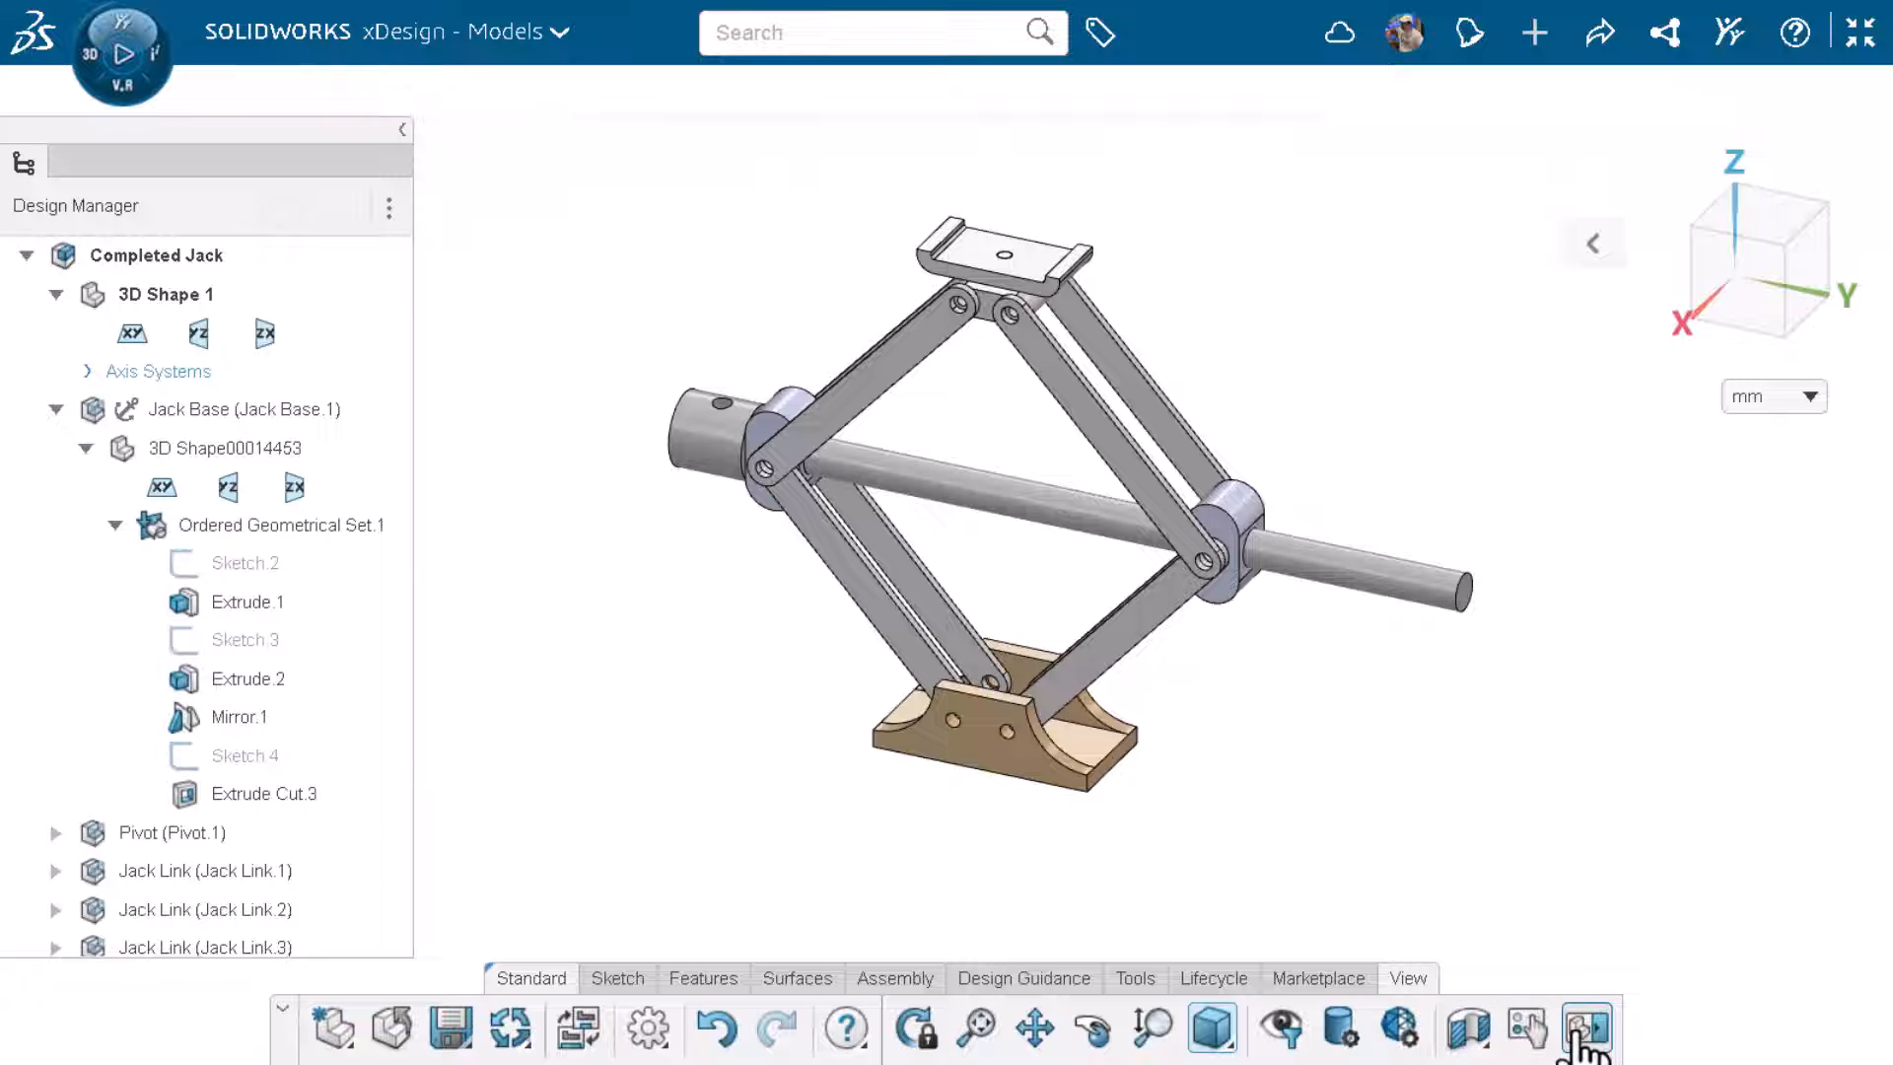
mouse_move(1462, 967)
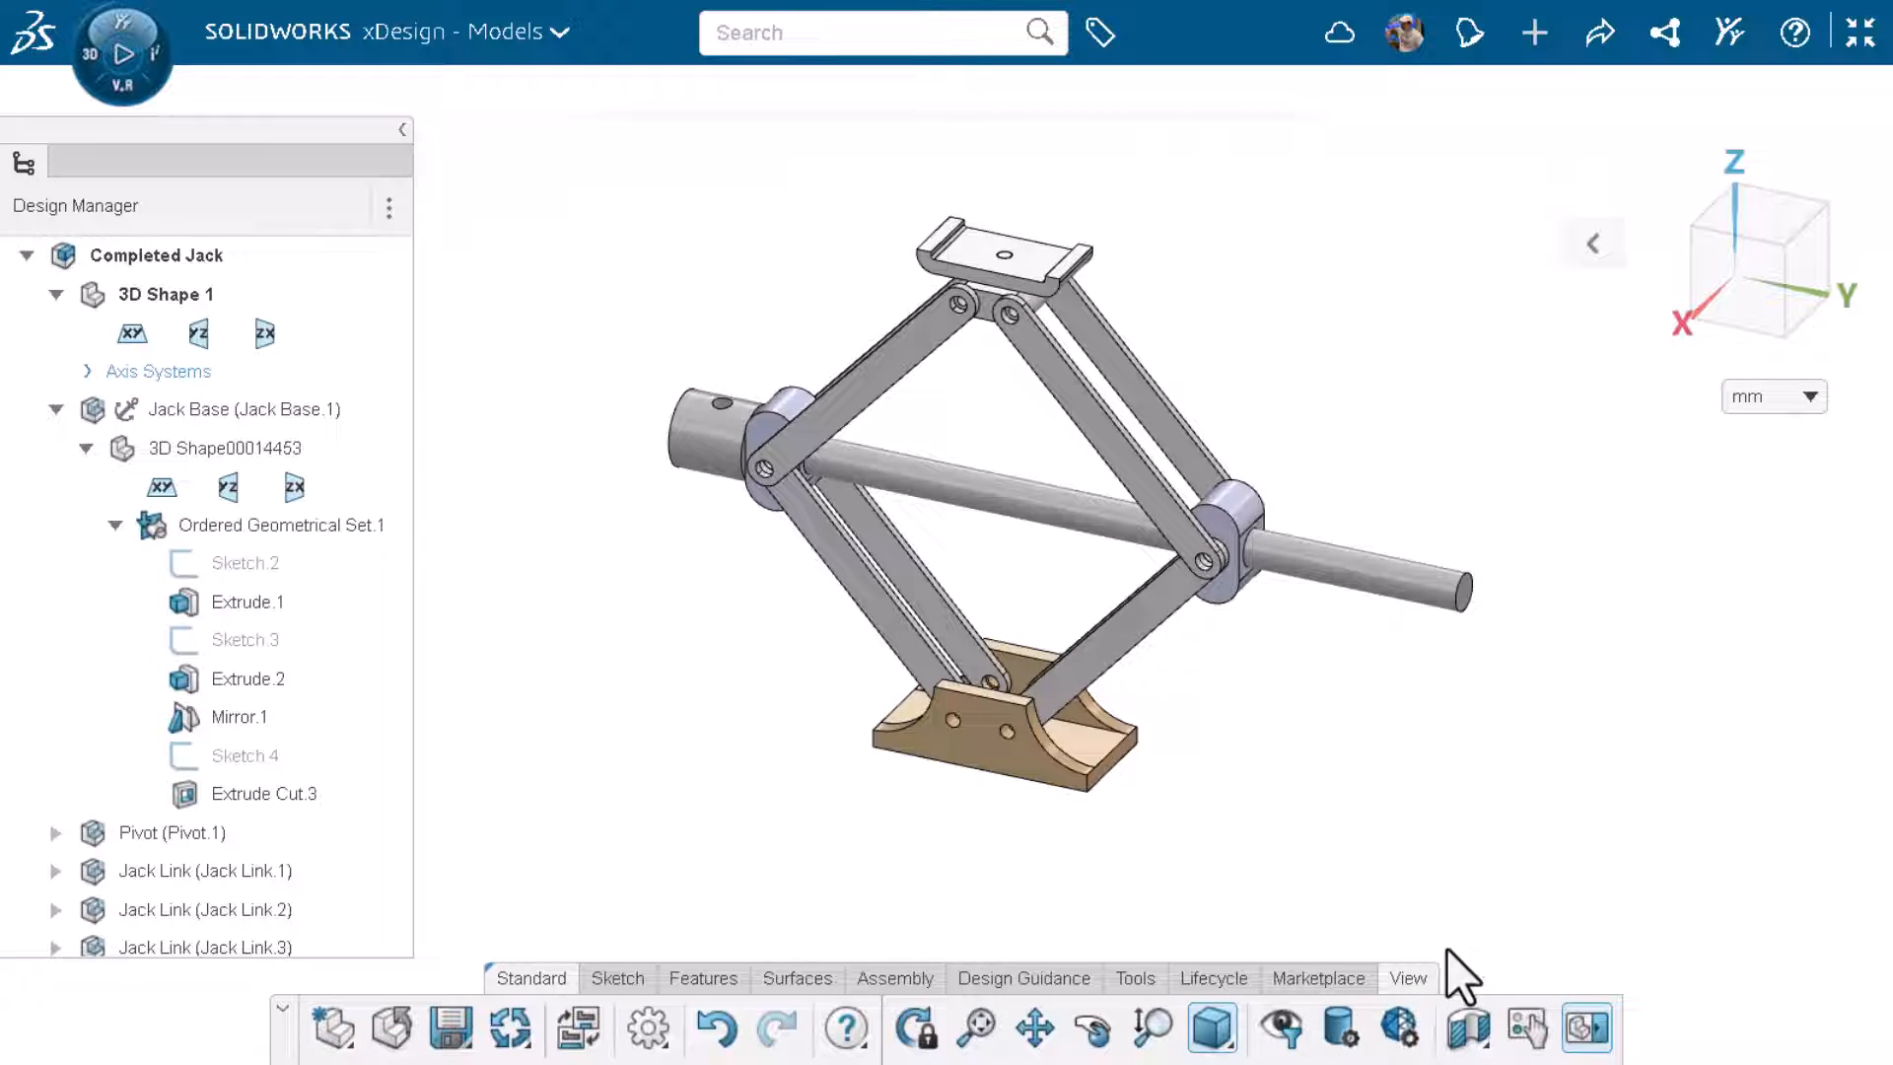
mouse_move(1185, 829)
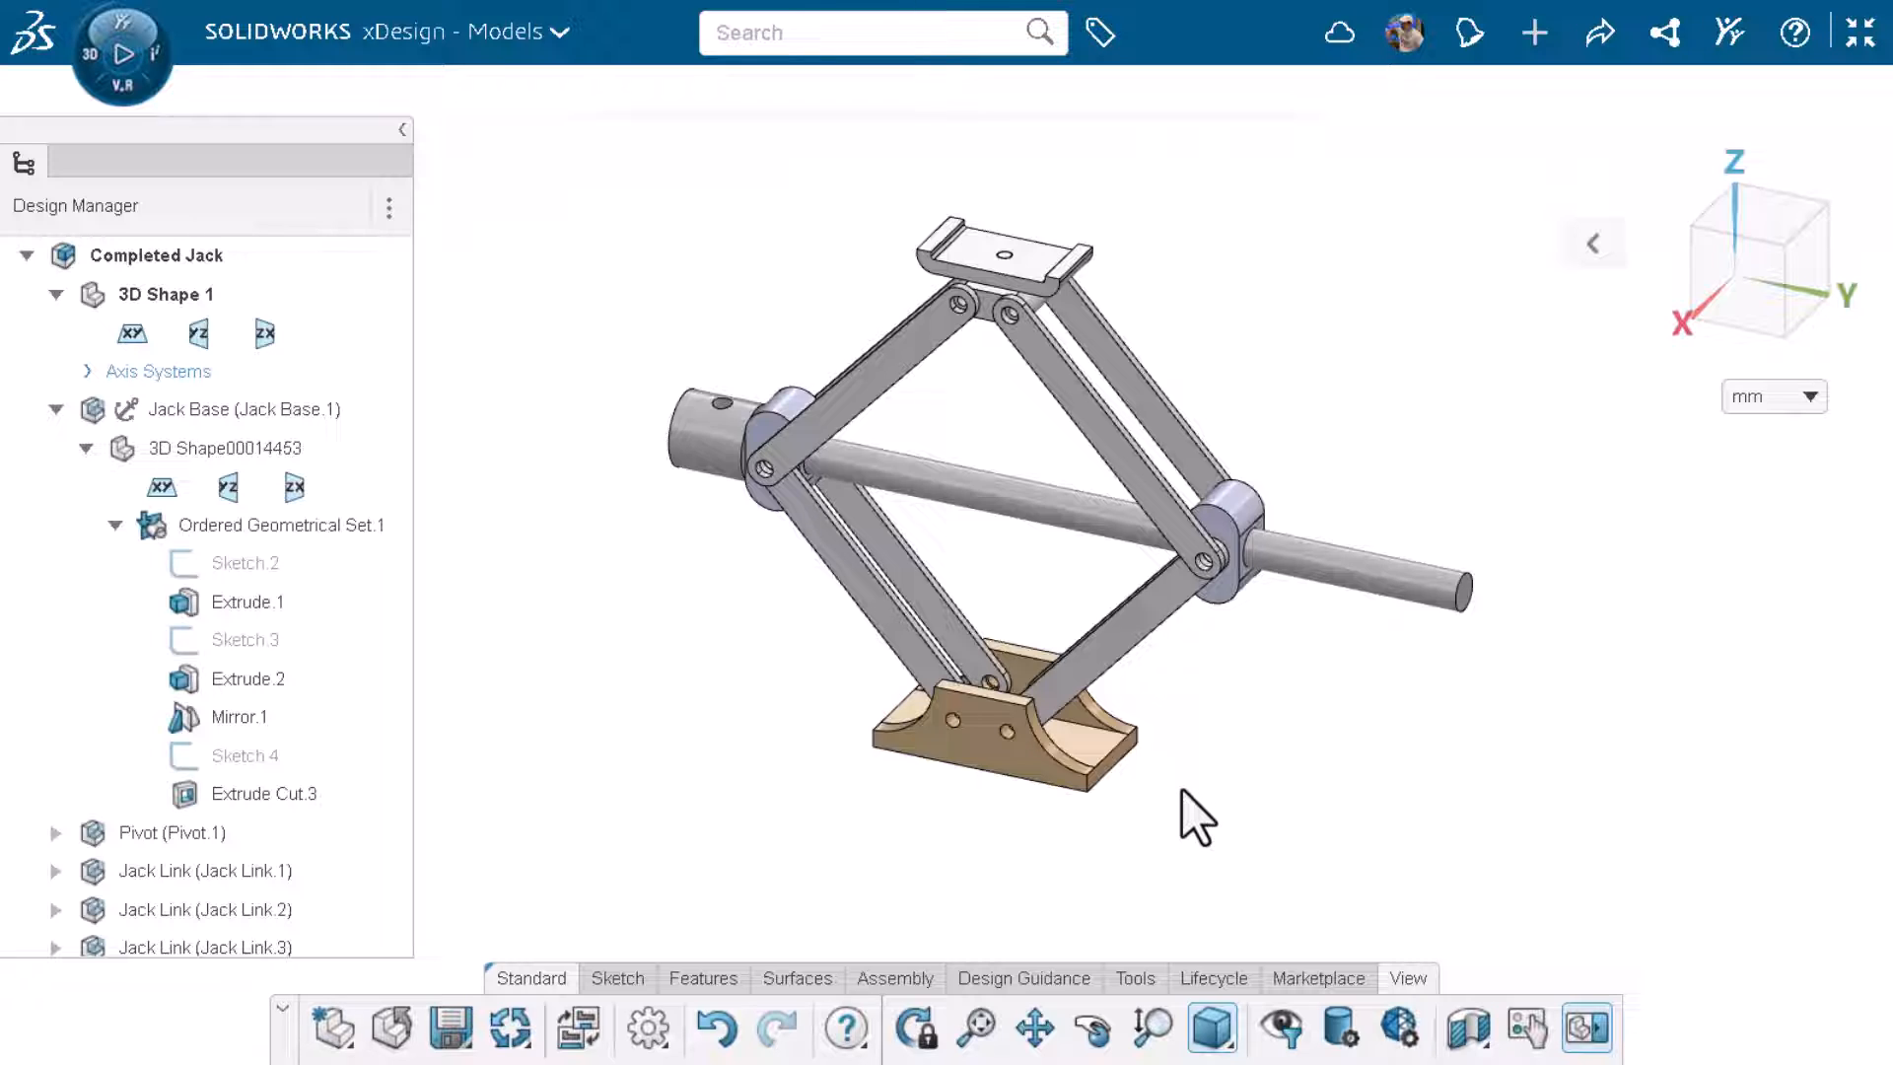
click(1038, 749)
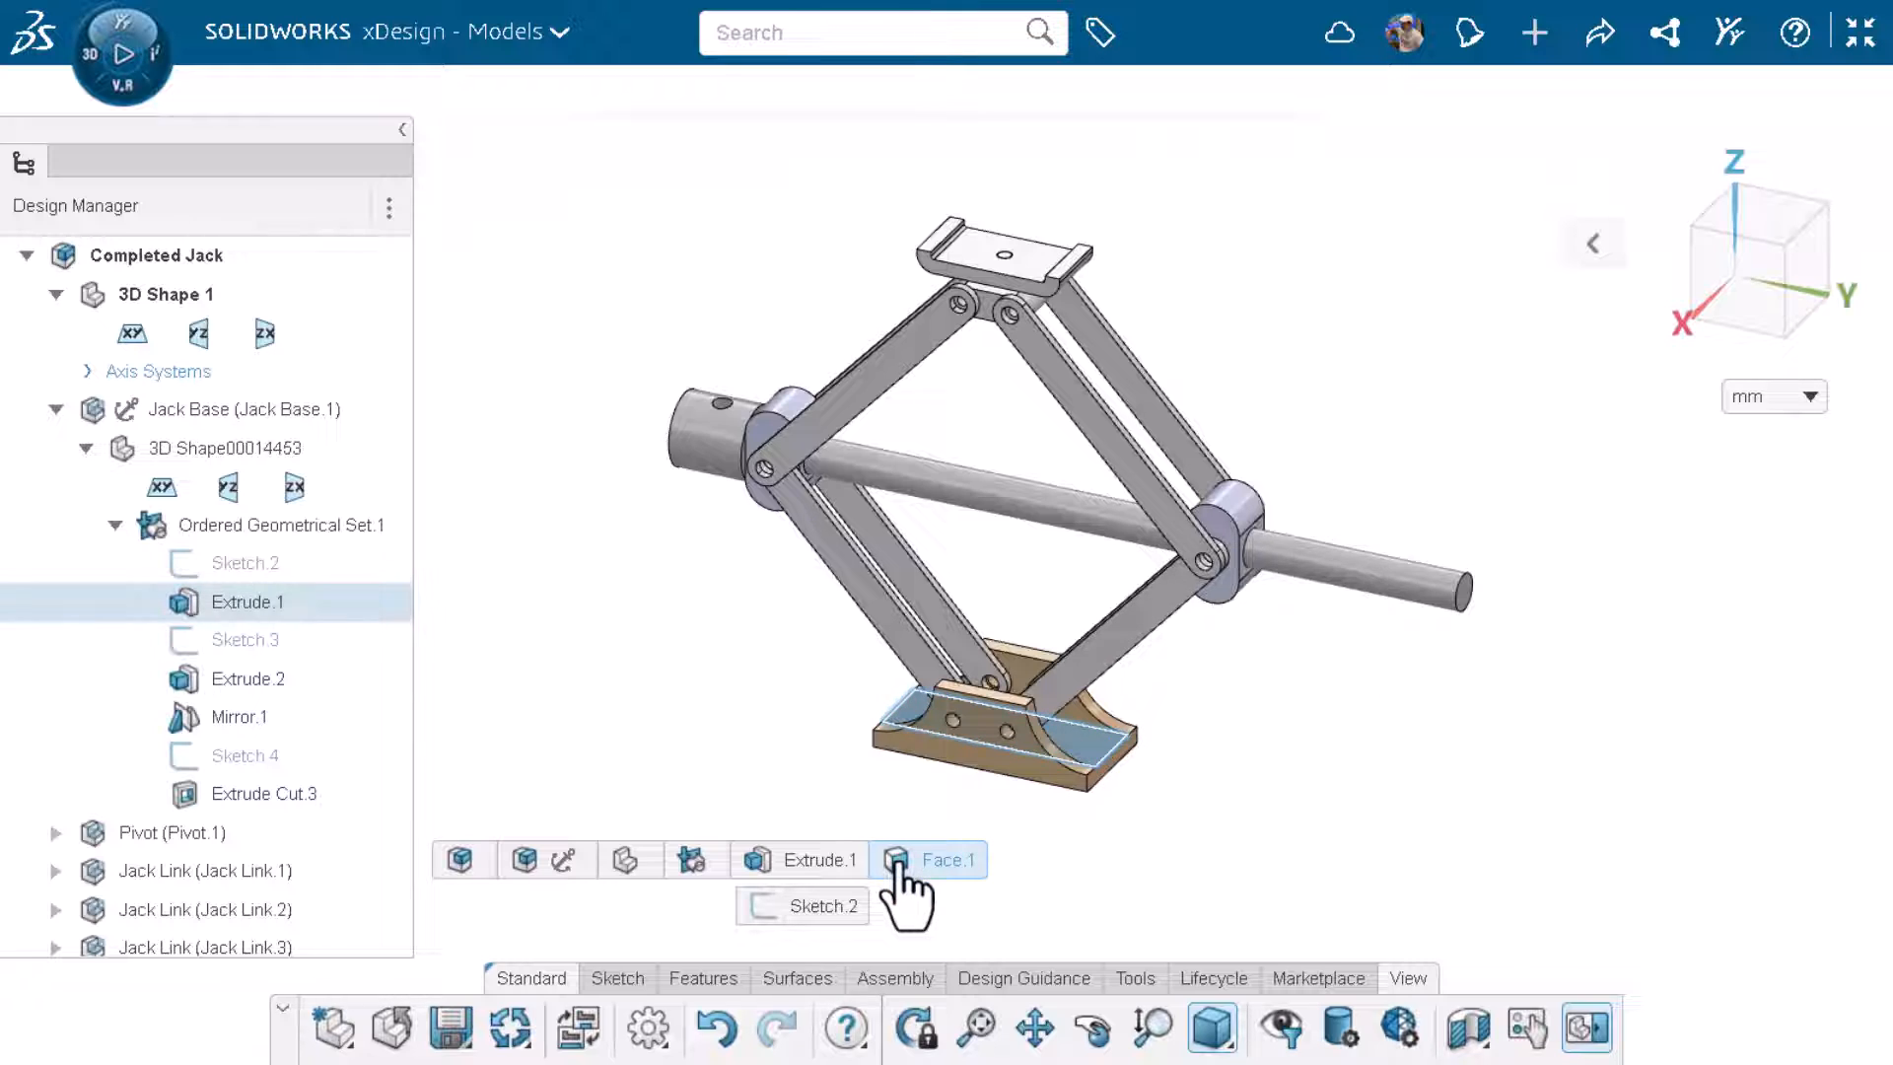
click(803, 905)
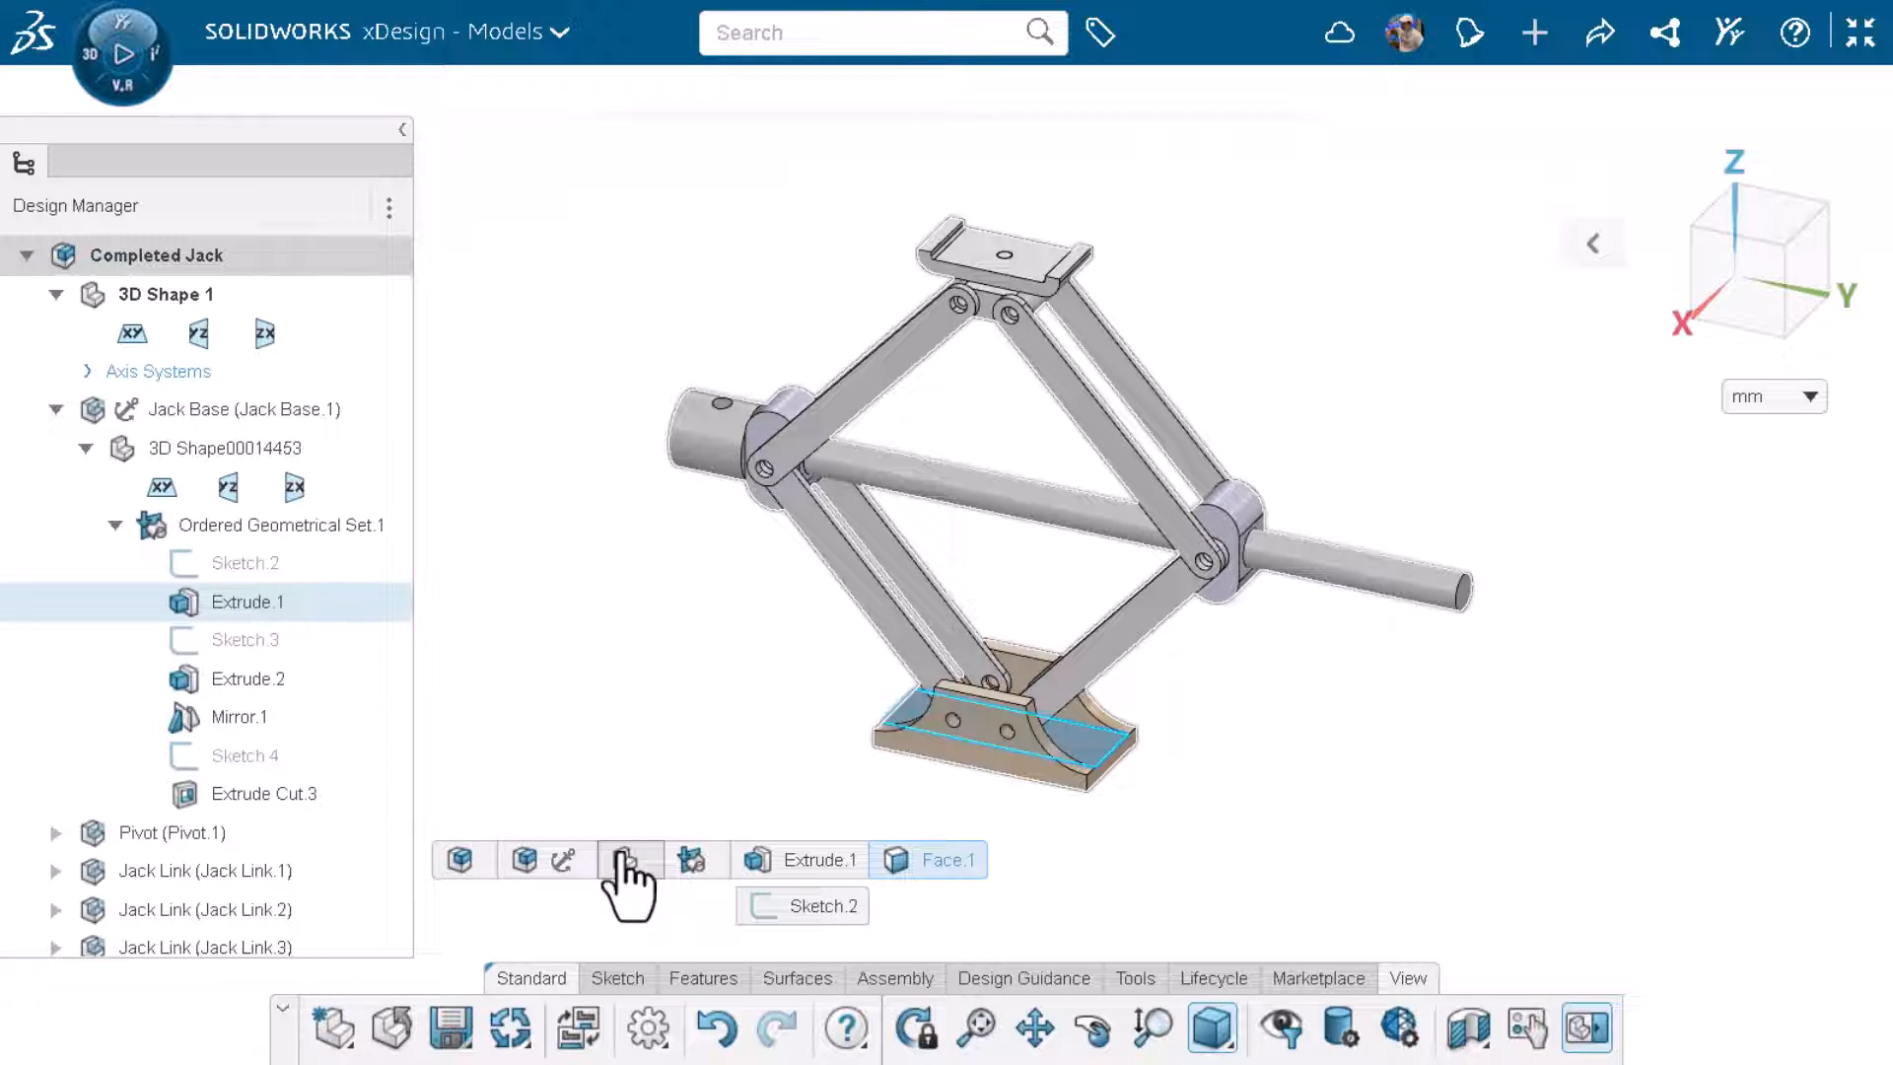
Edit Extrude.1 of Sketch.2 in context, showing its 12 mm blind distance.
click(779, 860)
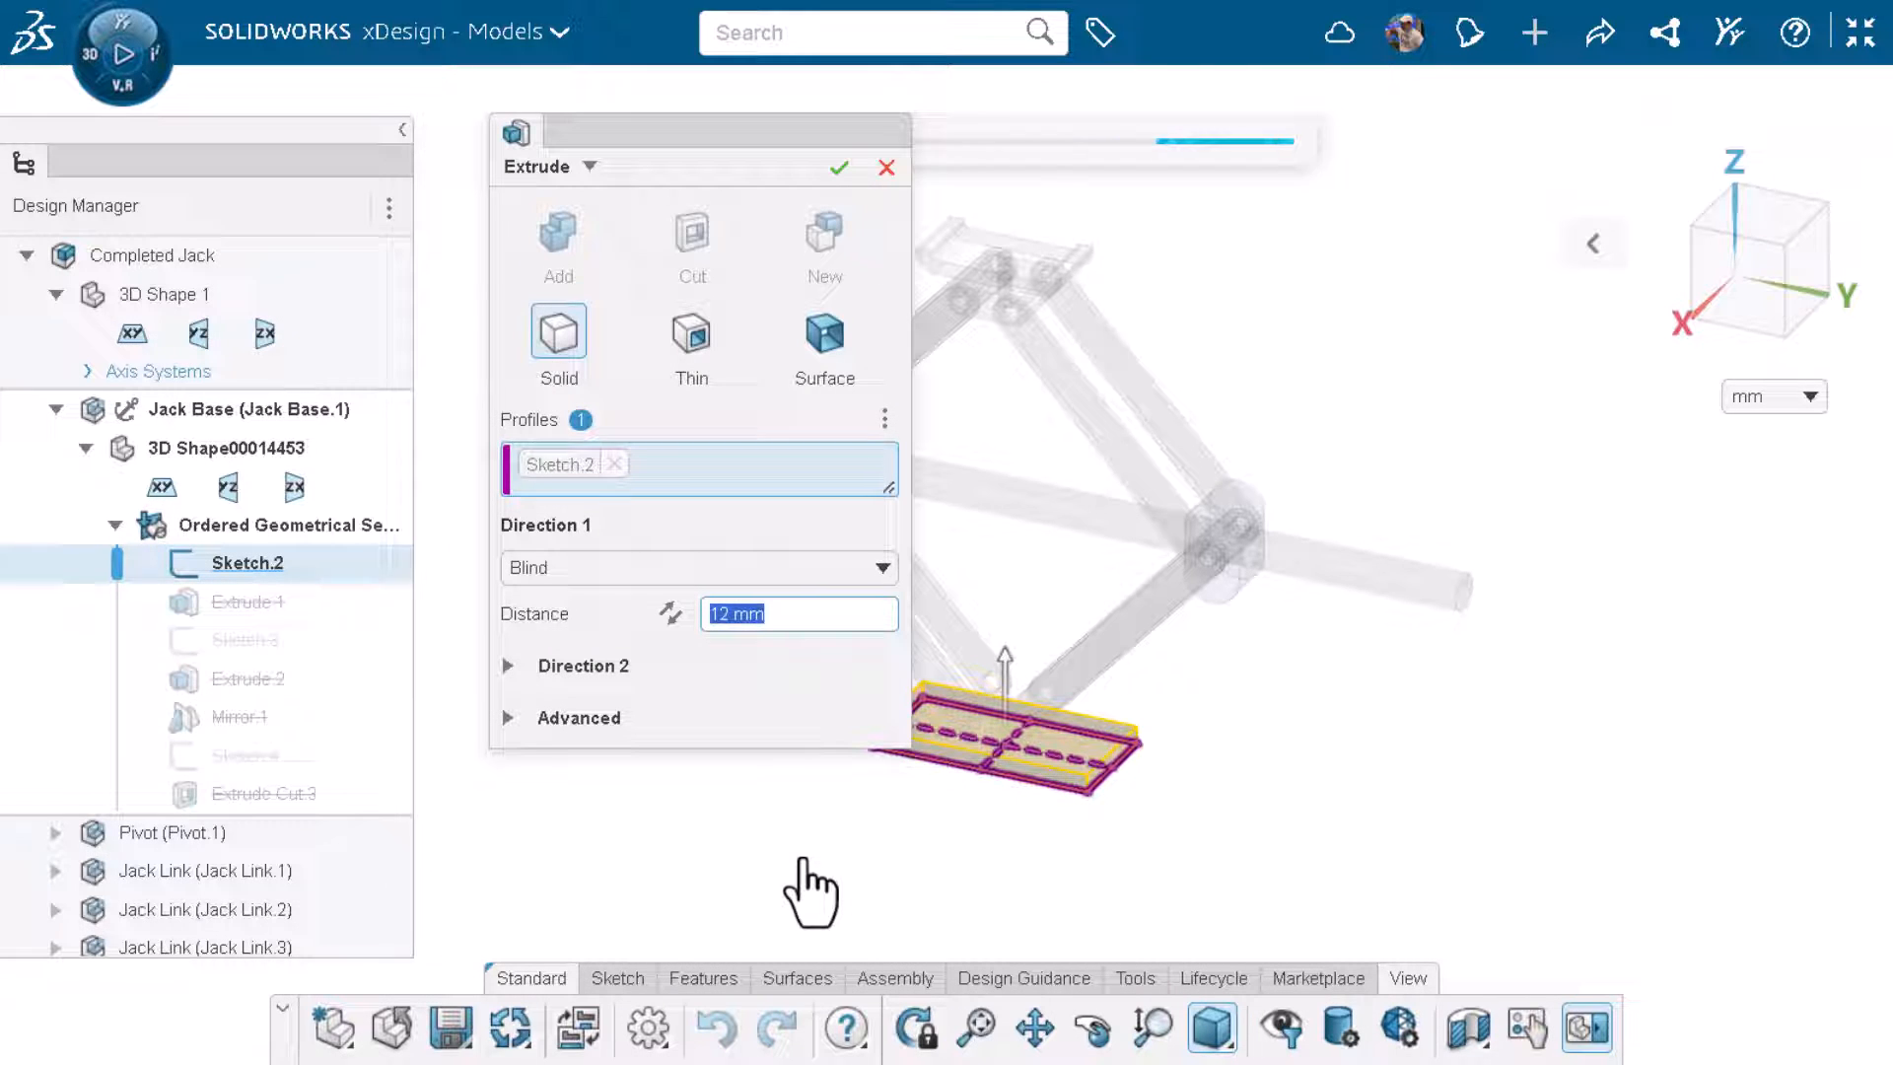
mouse_move(888, 168)
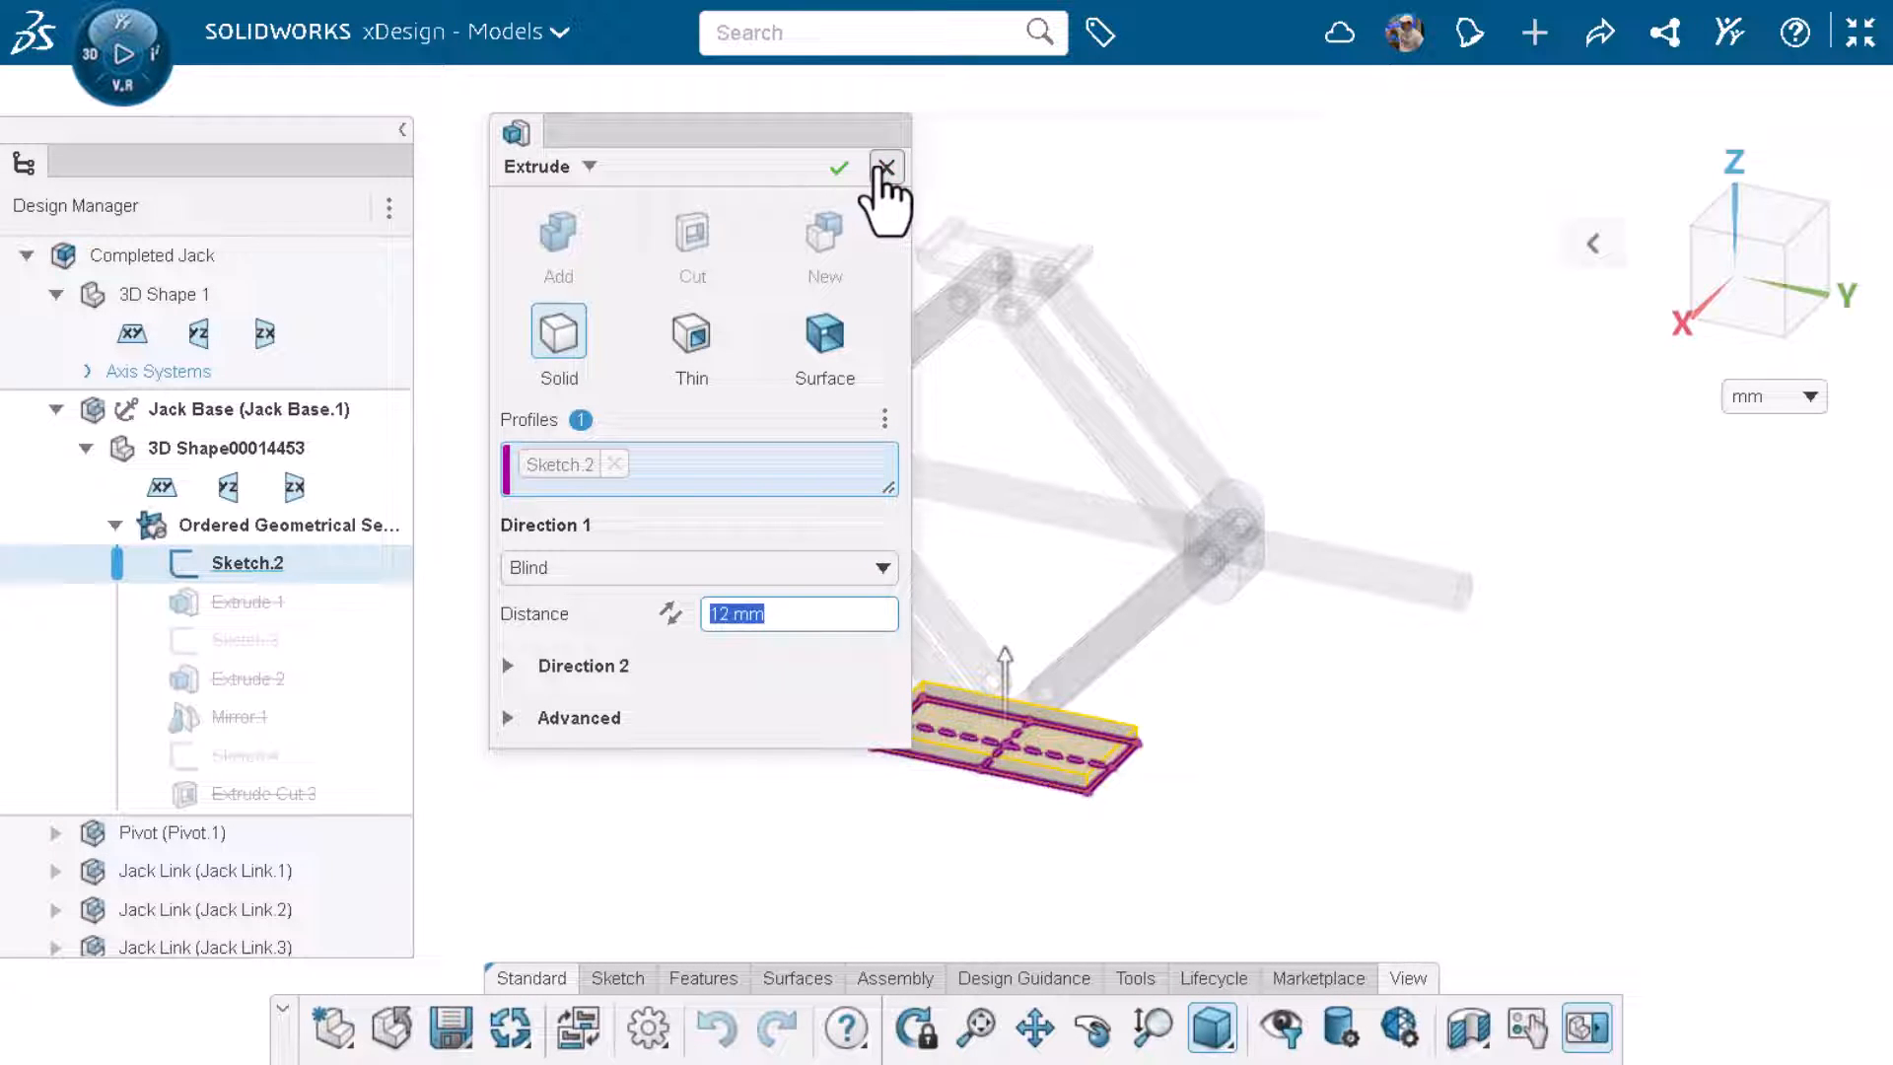
Cancel the Extrude.1 edit, then hide all other components and show them all again.
click(883, 166)
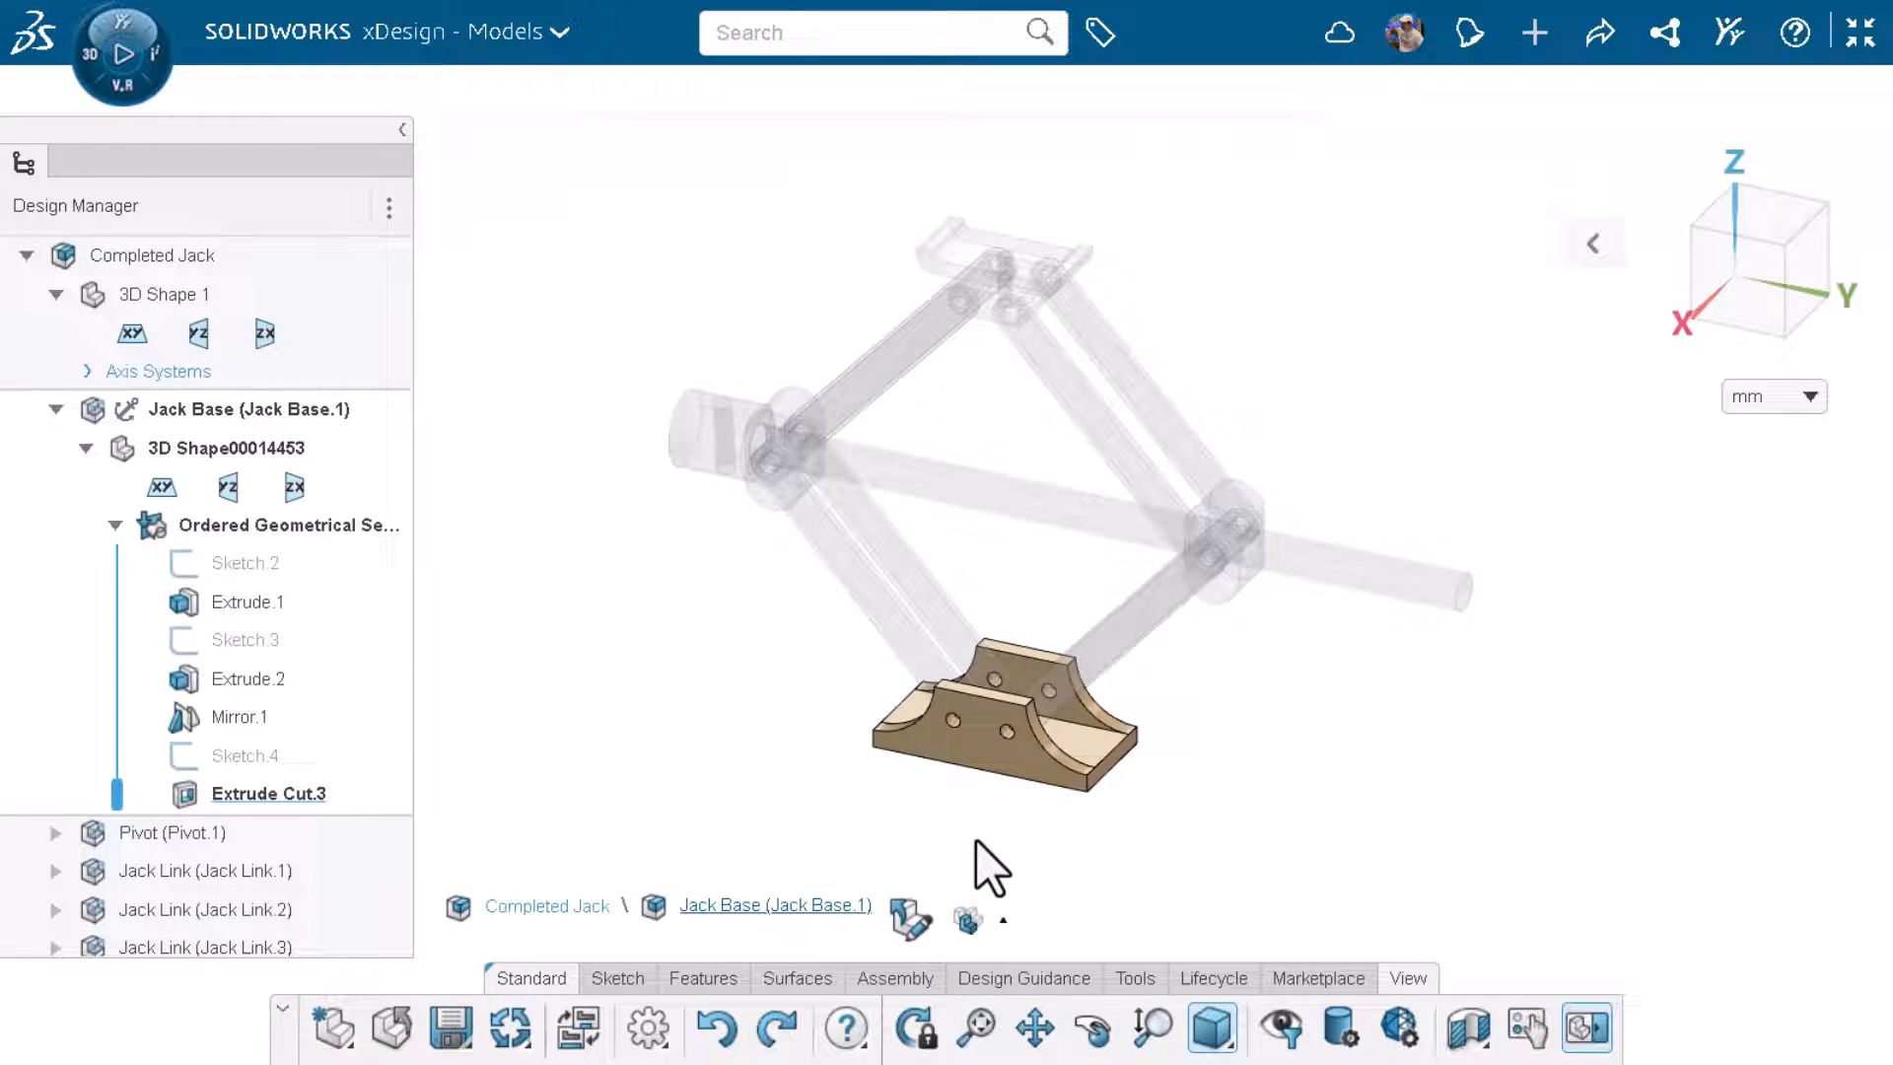
mouse_move(1006, 911)
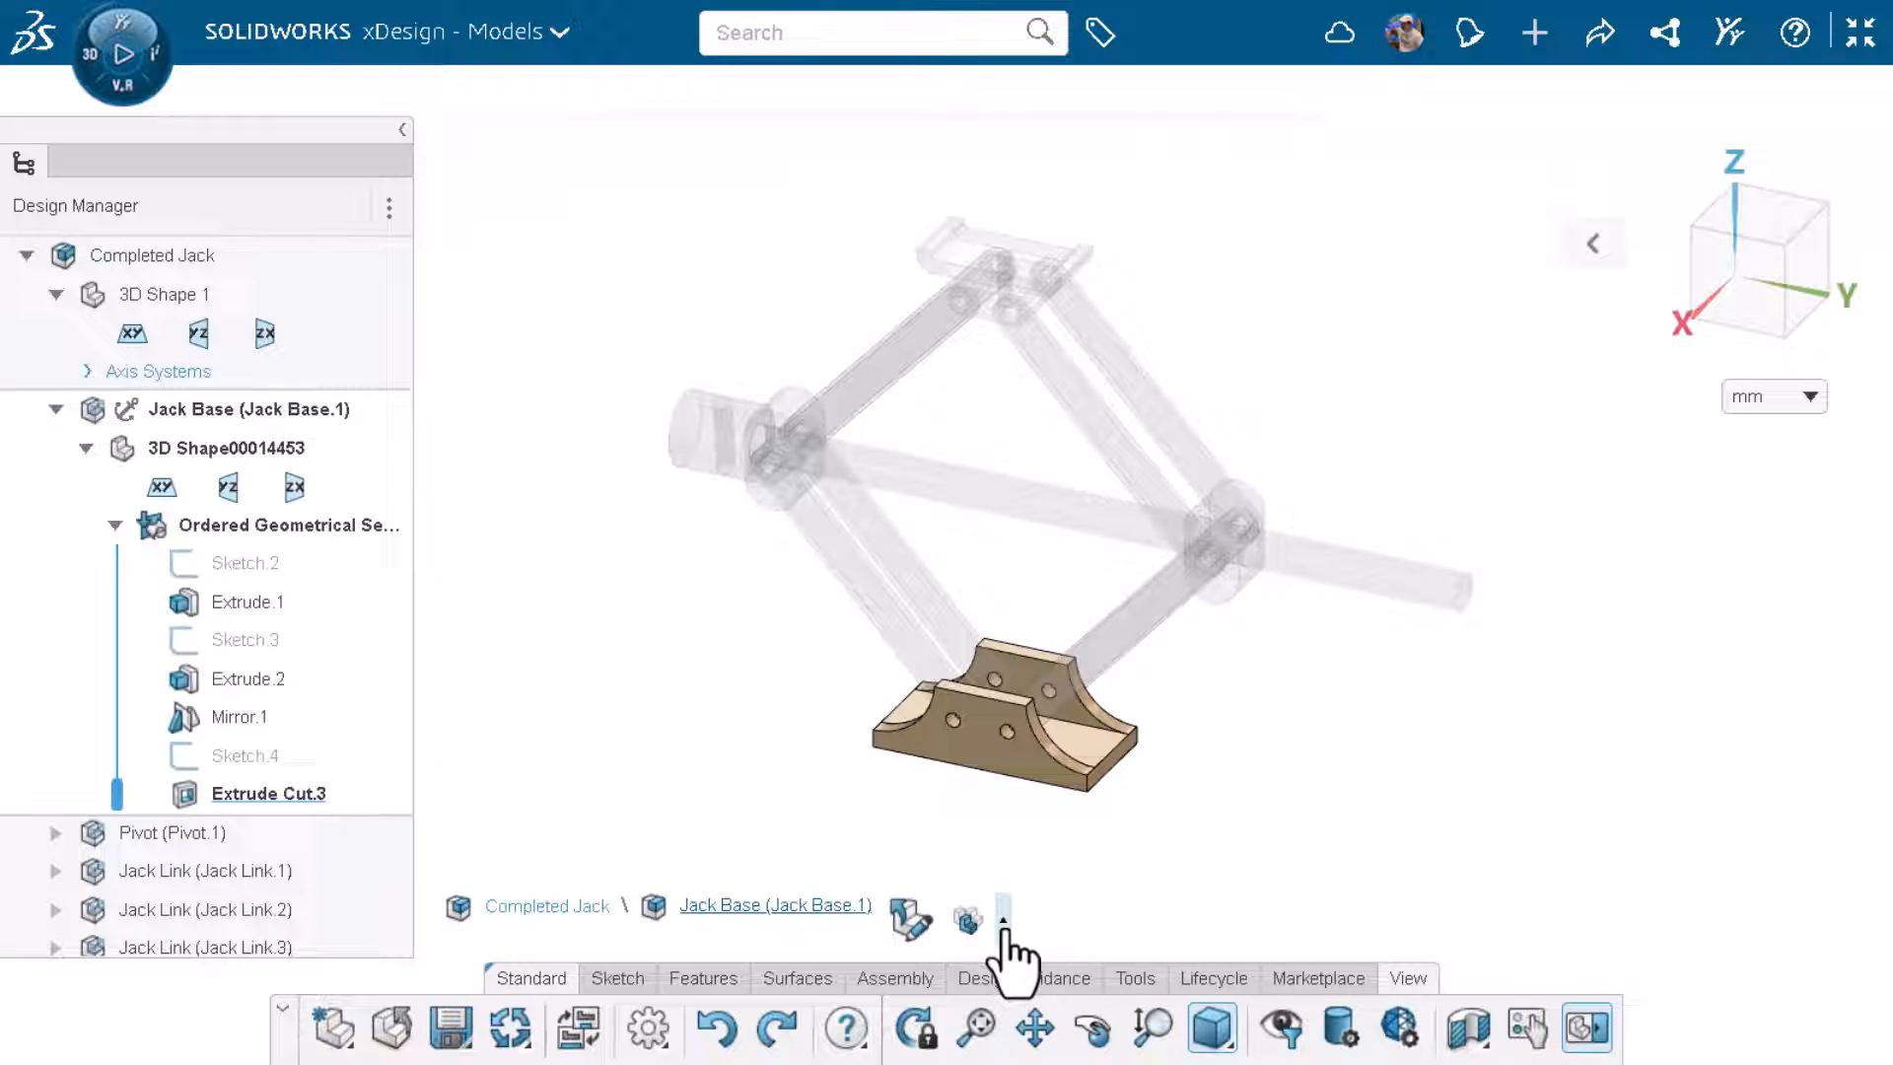
click(1005, 913)
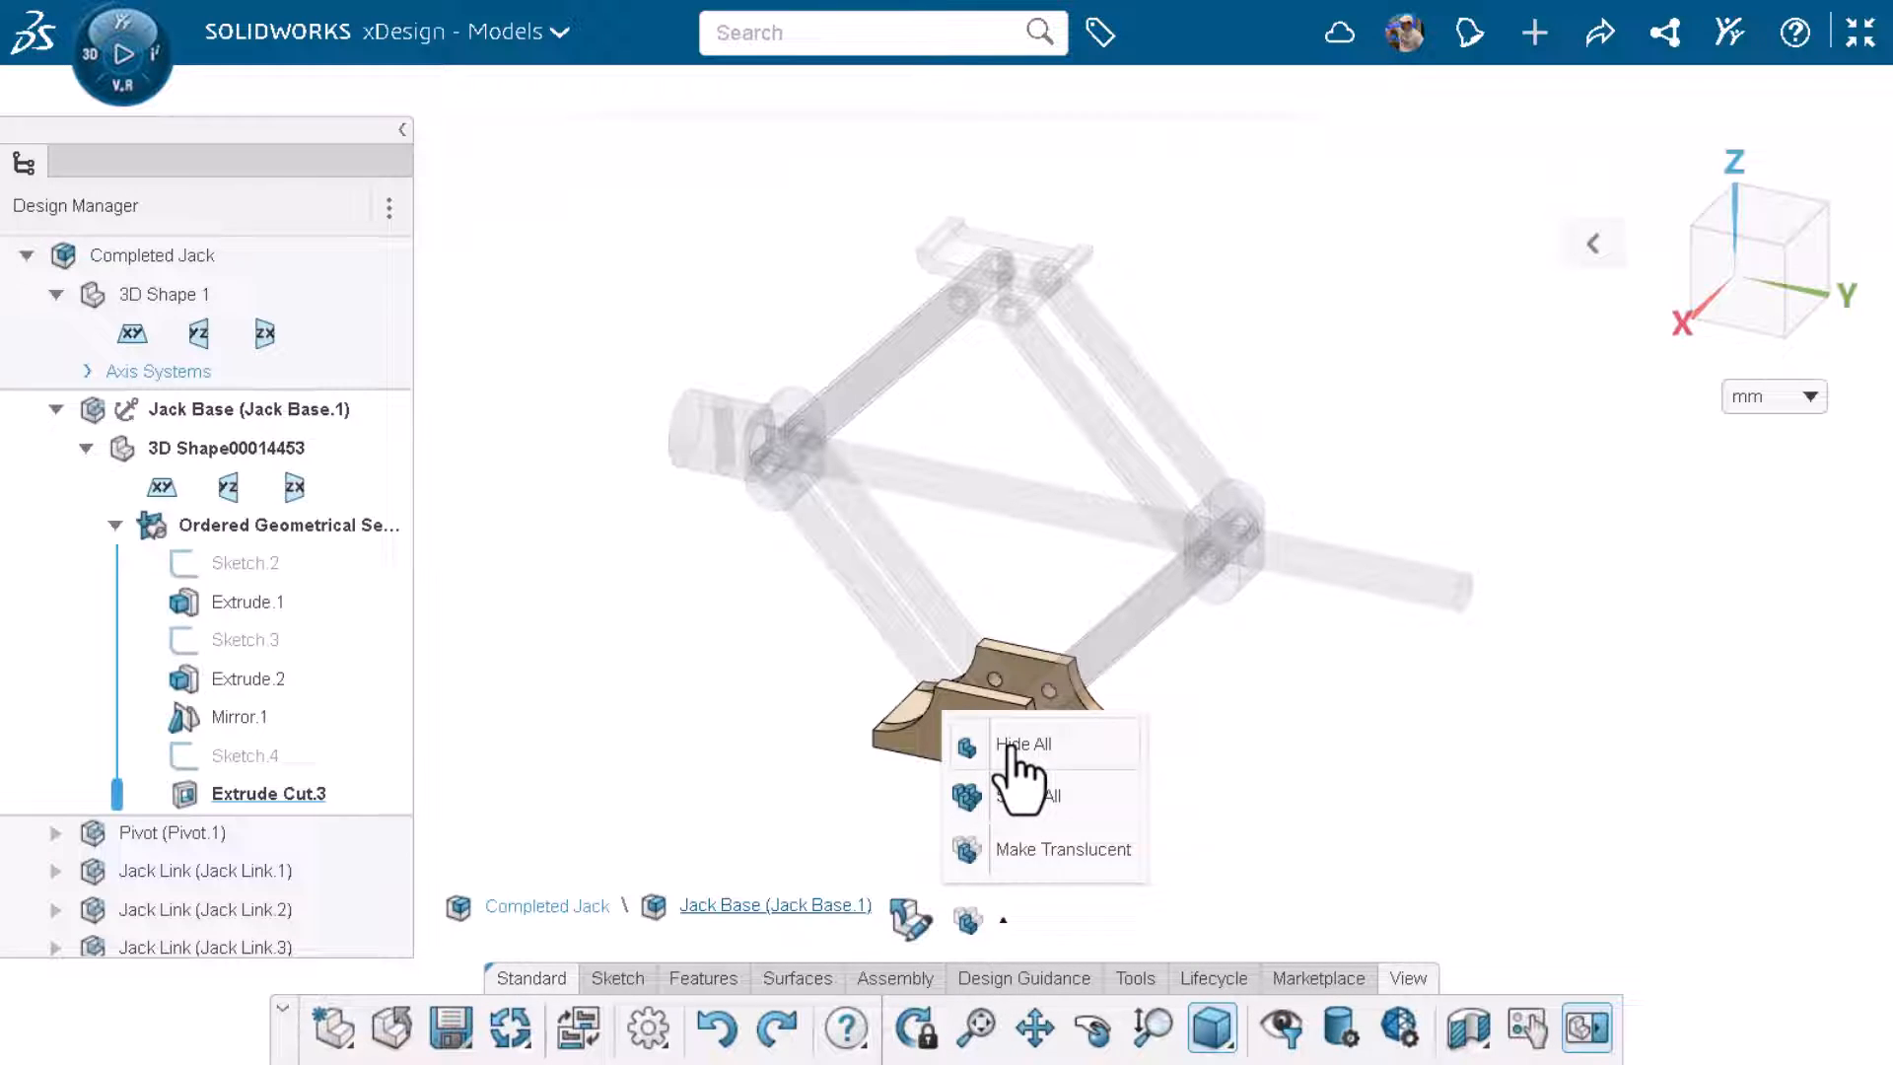
click(1025, 745)
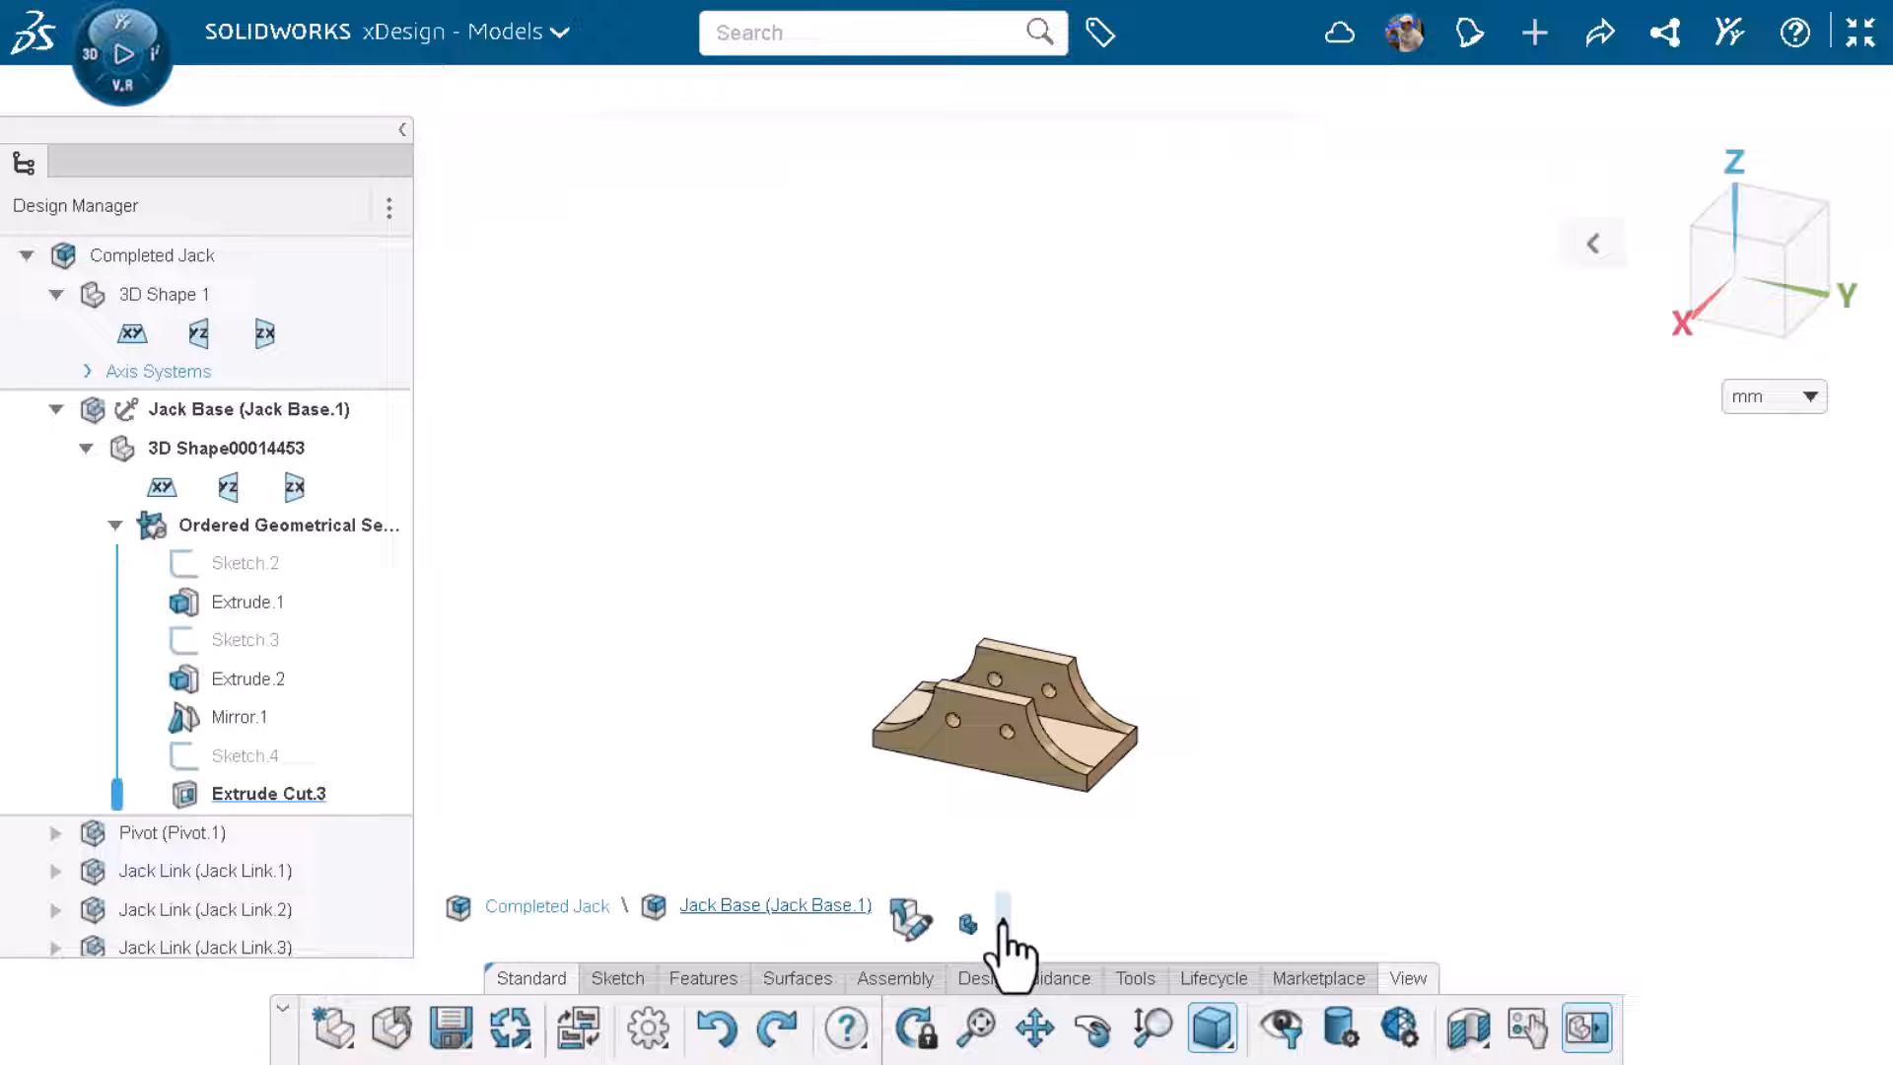
click(967, 921)
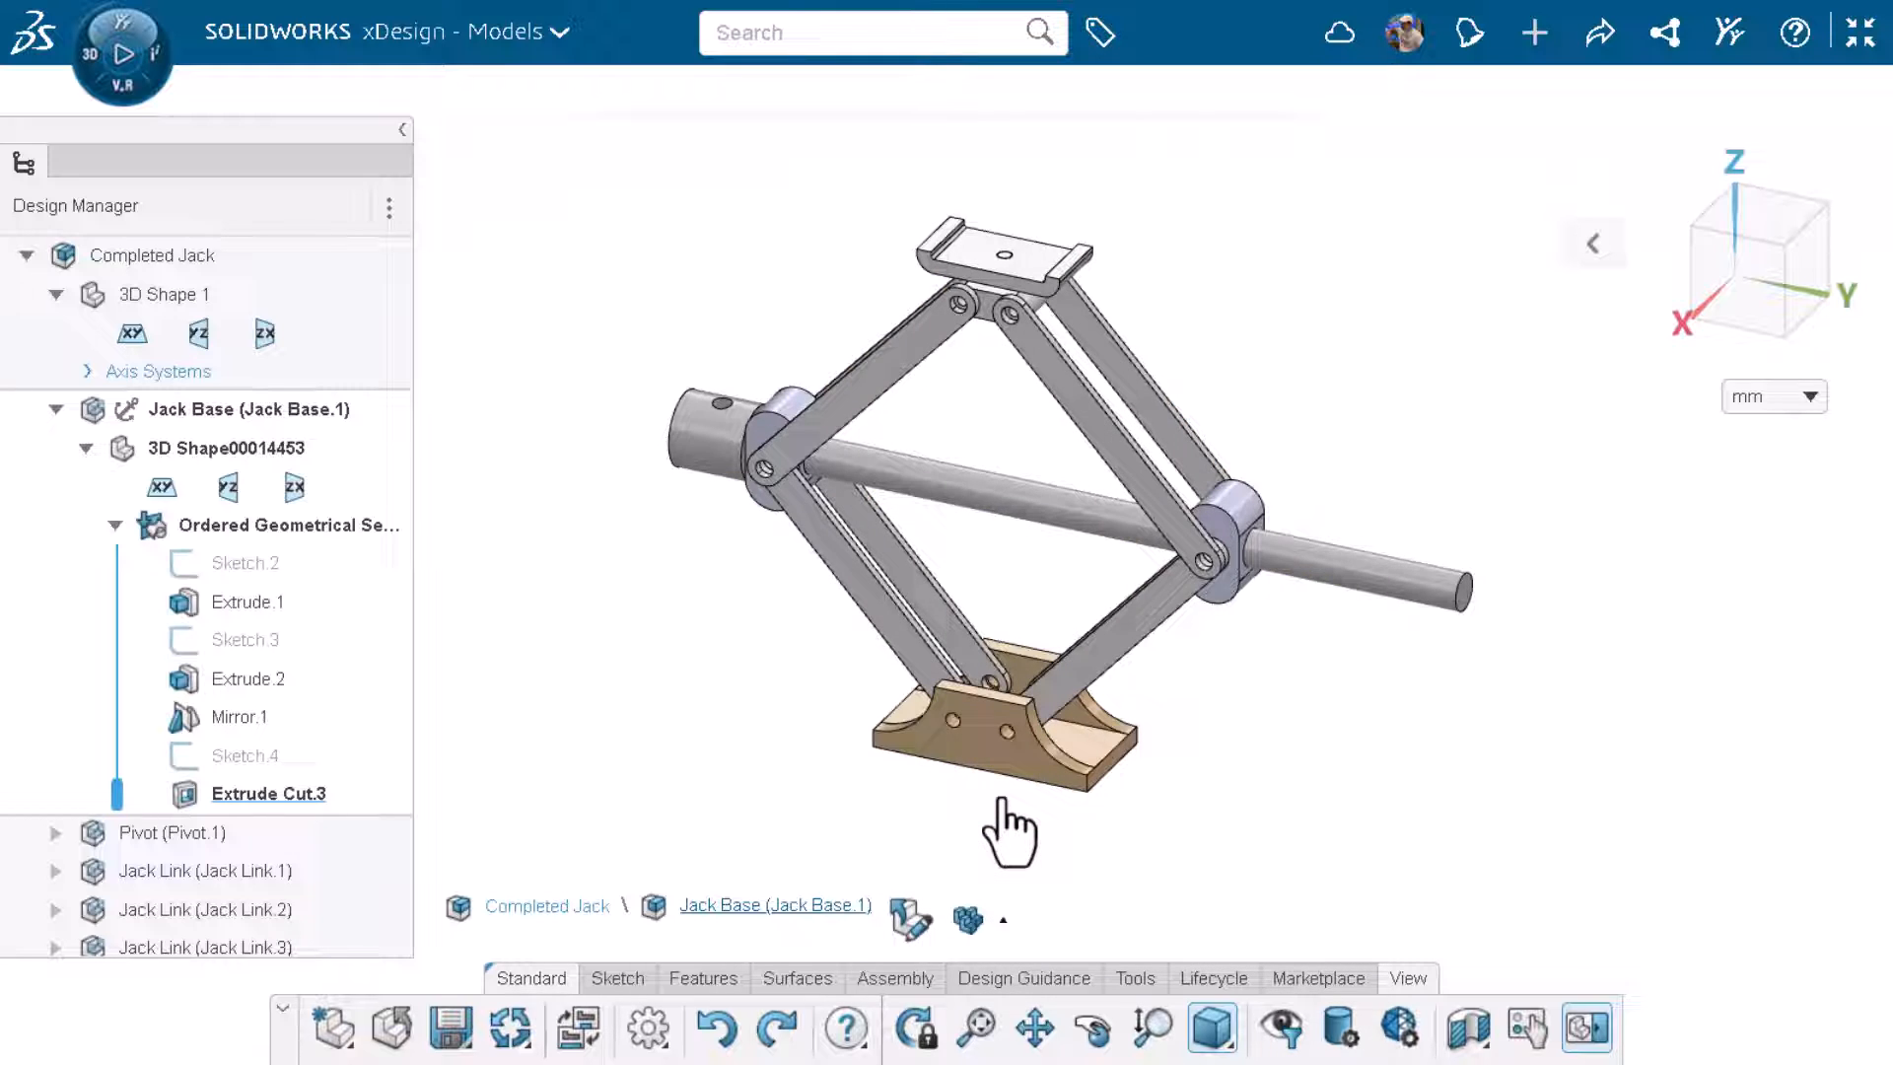
Make the components surrounding Jack Base translucent from the breadcrumb visibility menu.
click(966, 917)
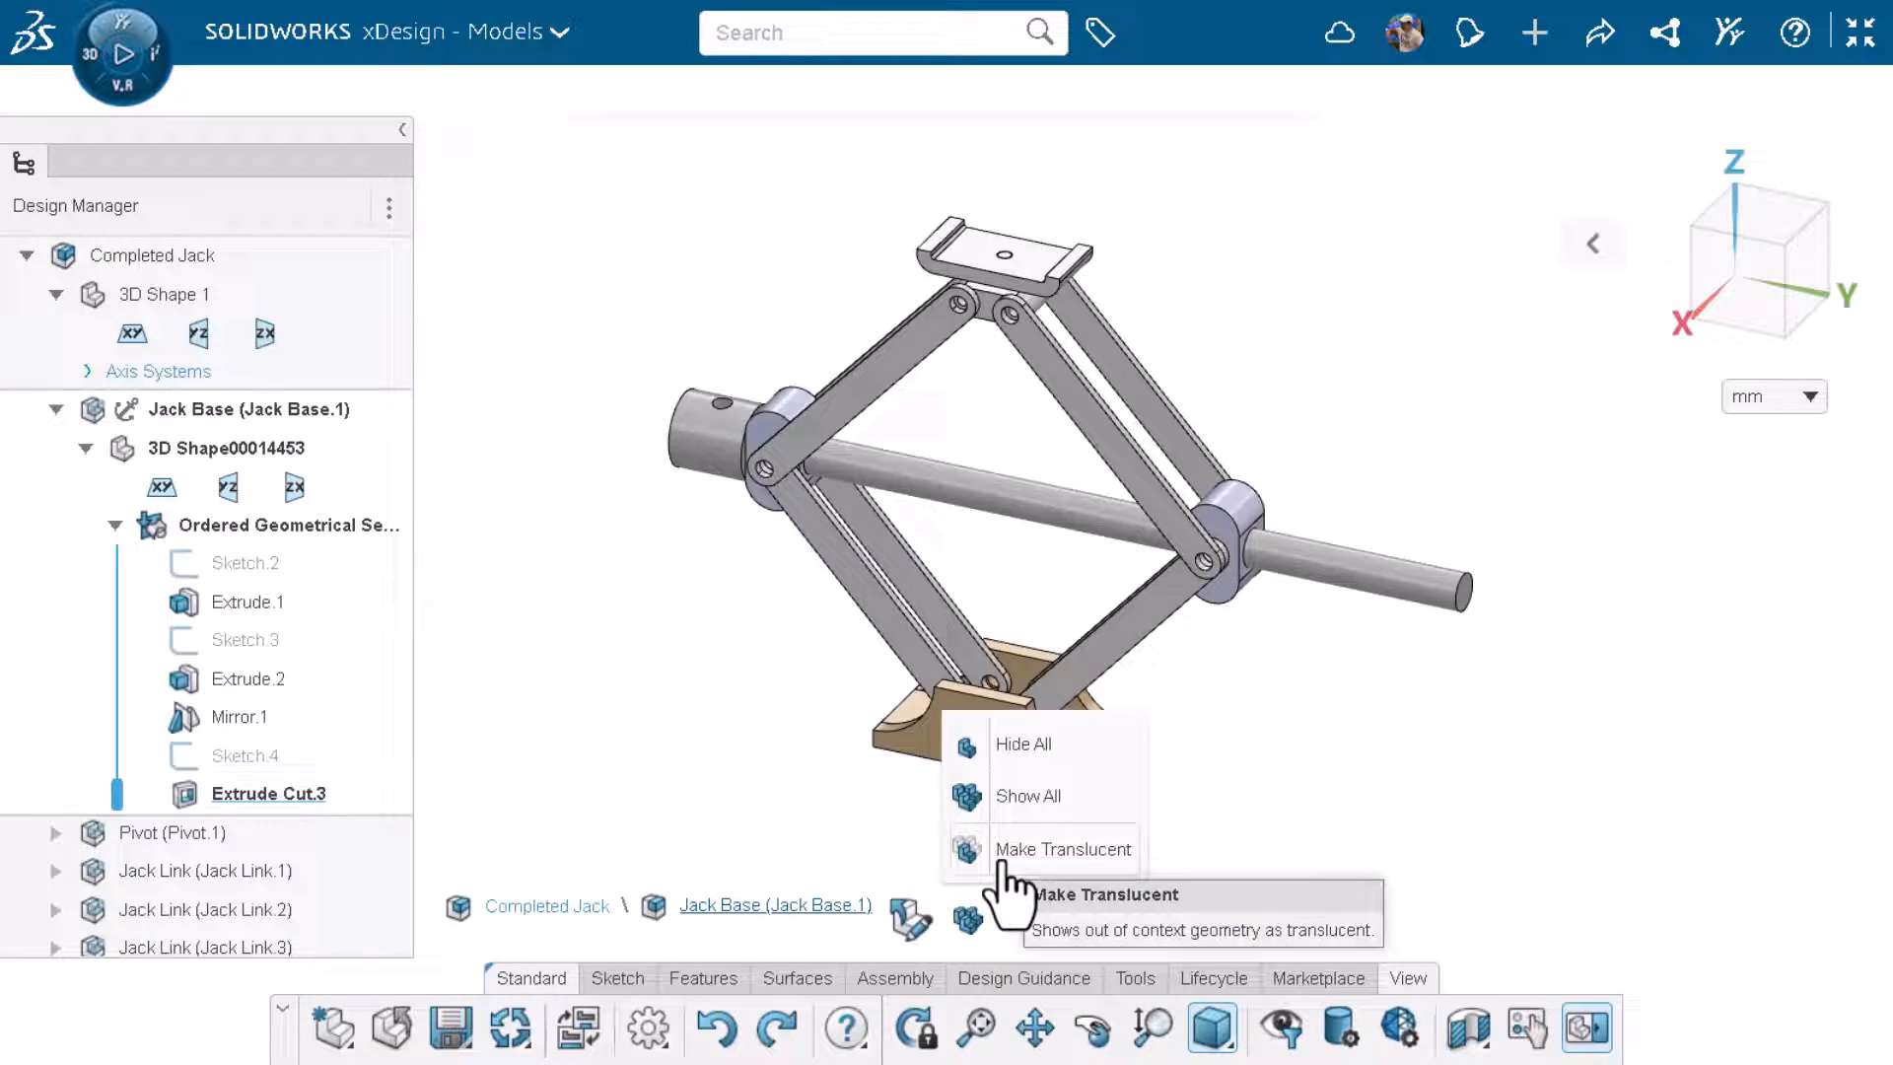
click(1063, 848)
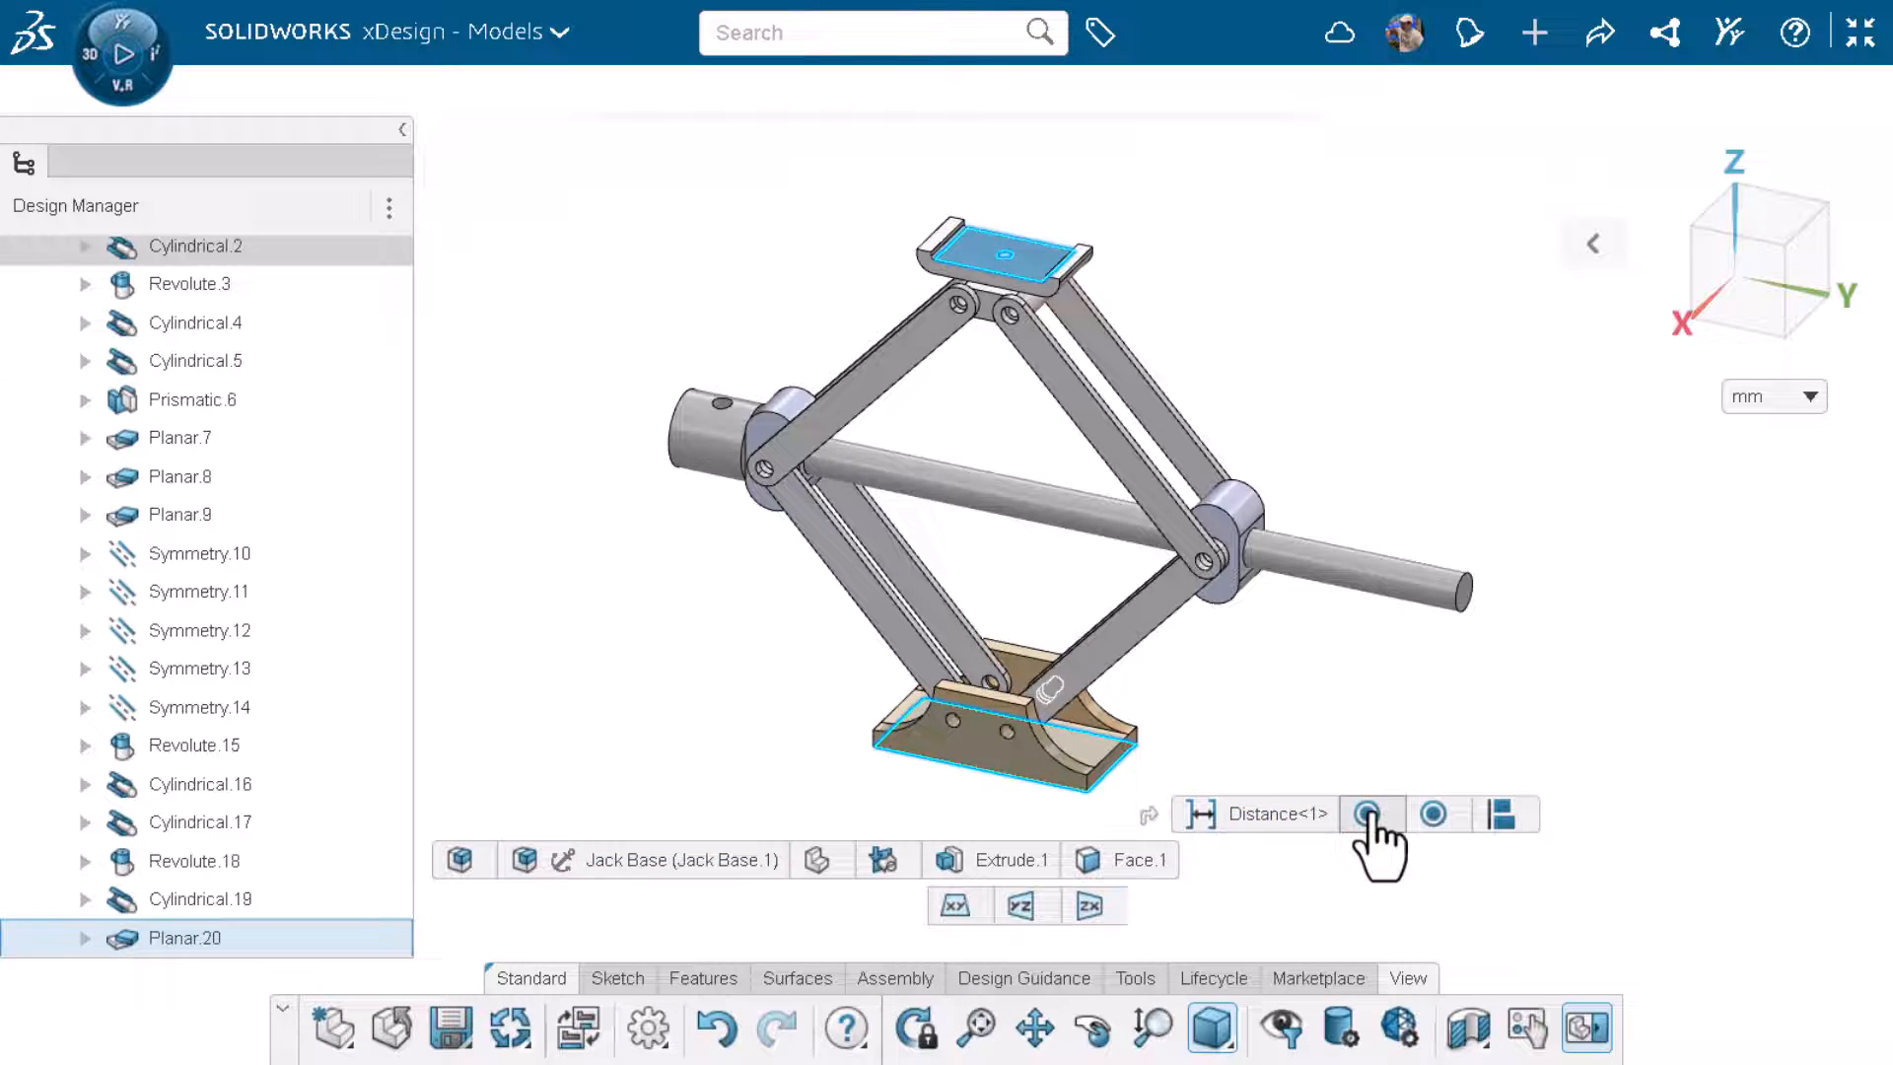
Edit the Distance<1> mate between base and top plate faces and confirm it at 400 mm.
click(1435, 812)
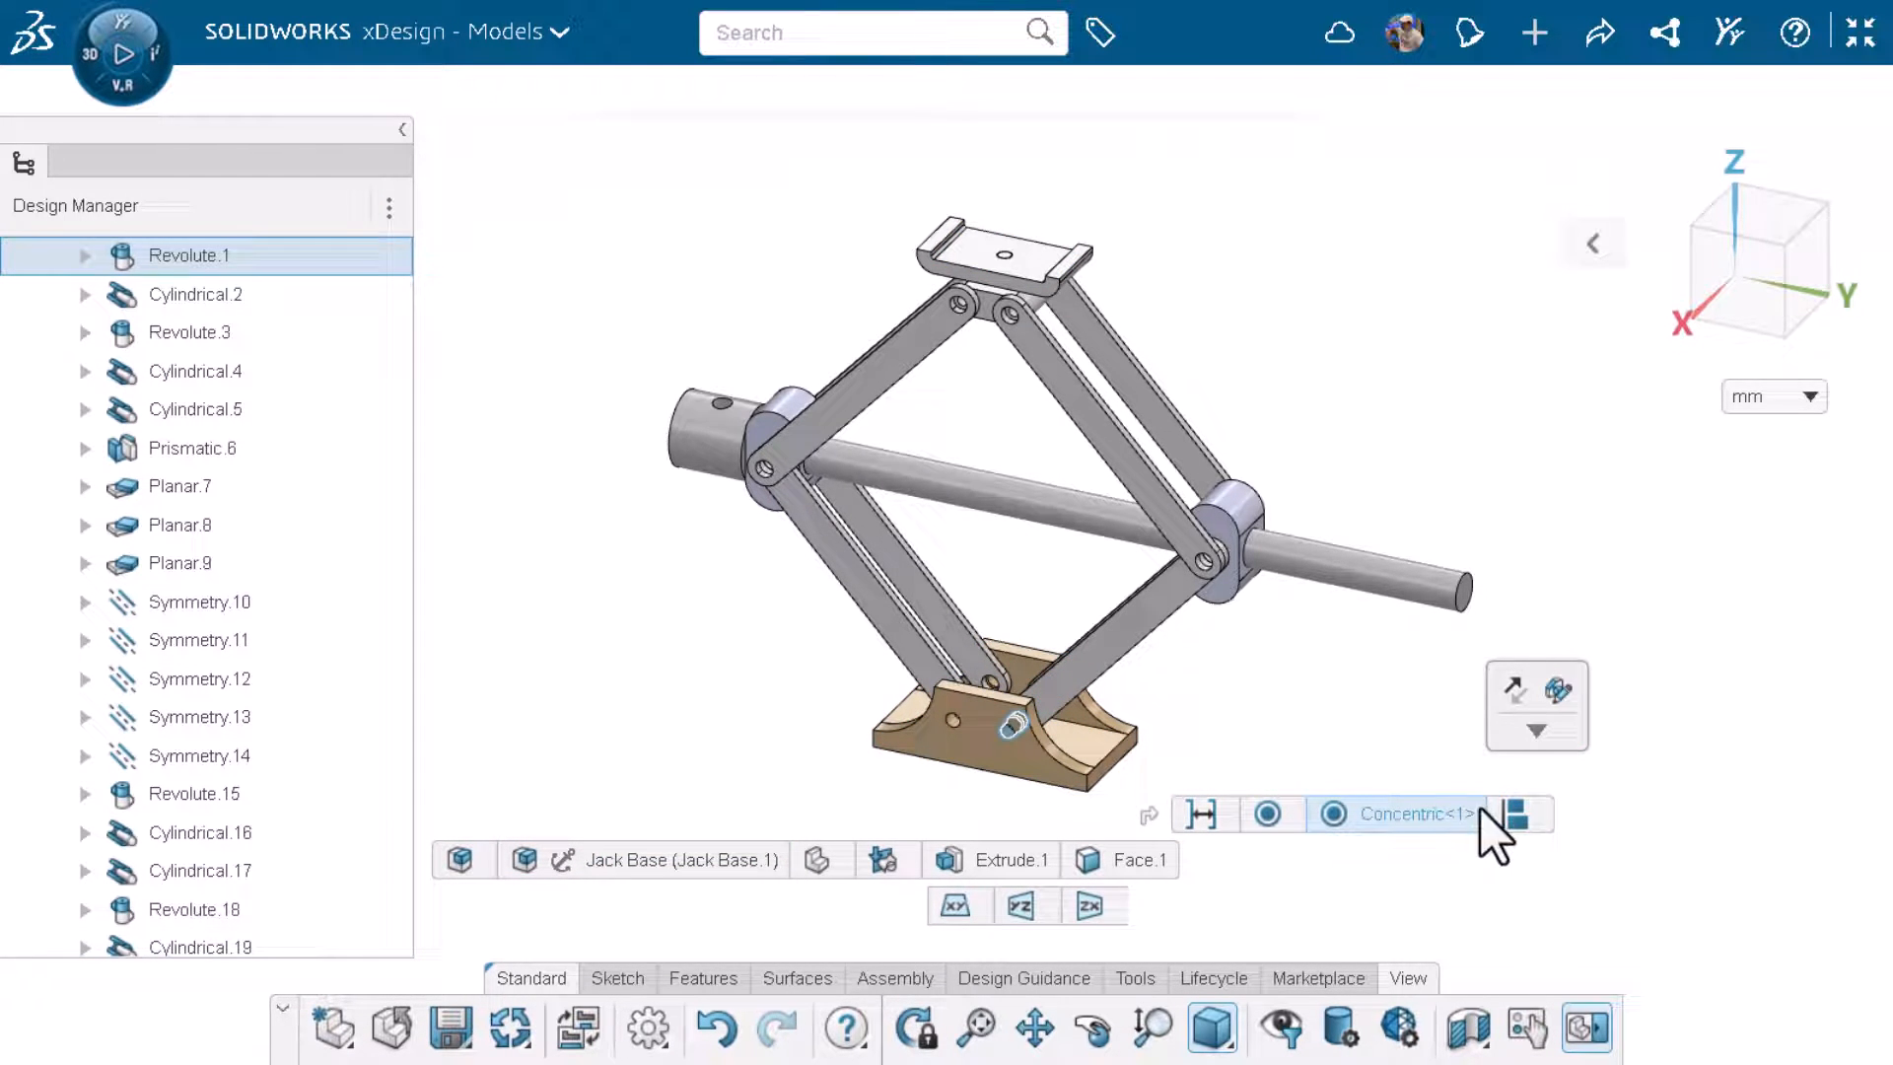
click(1203, 812)
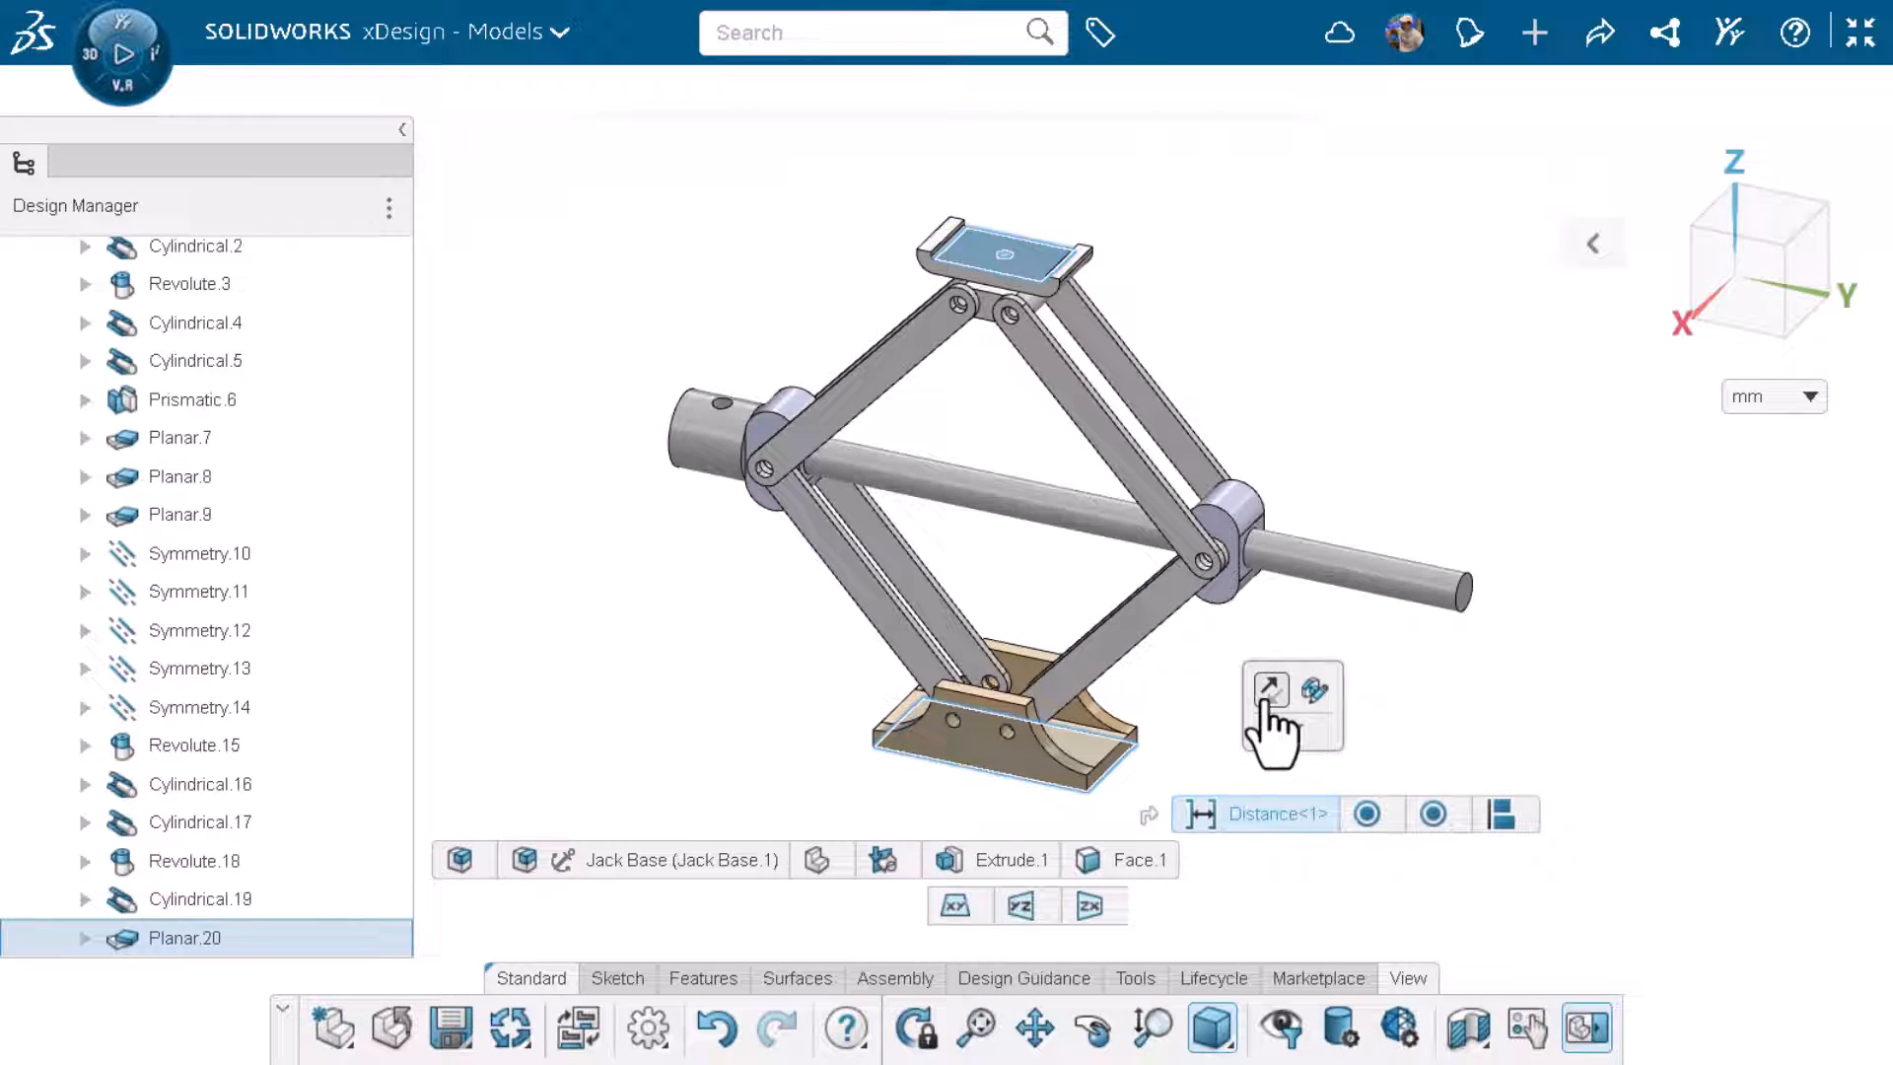
mouse_move(1314, 686)
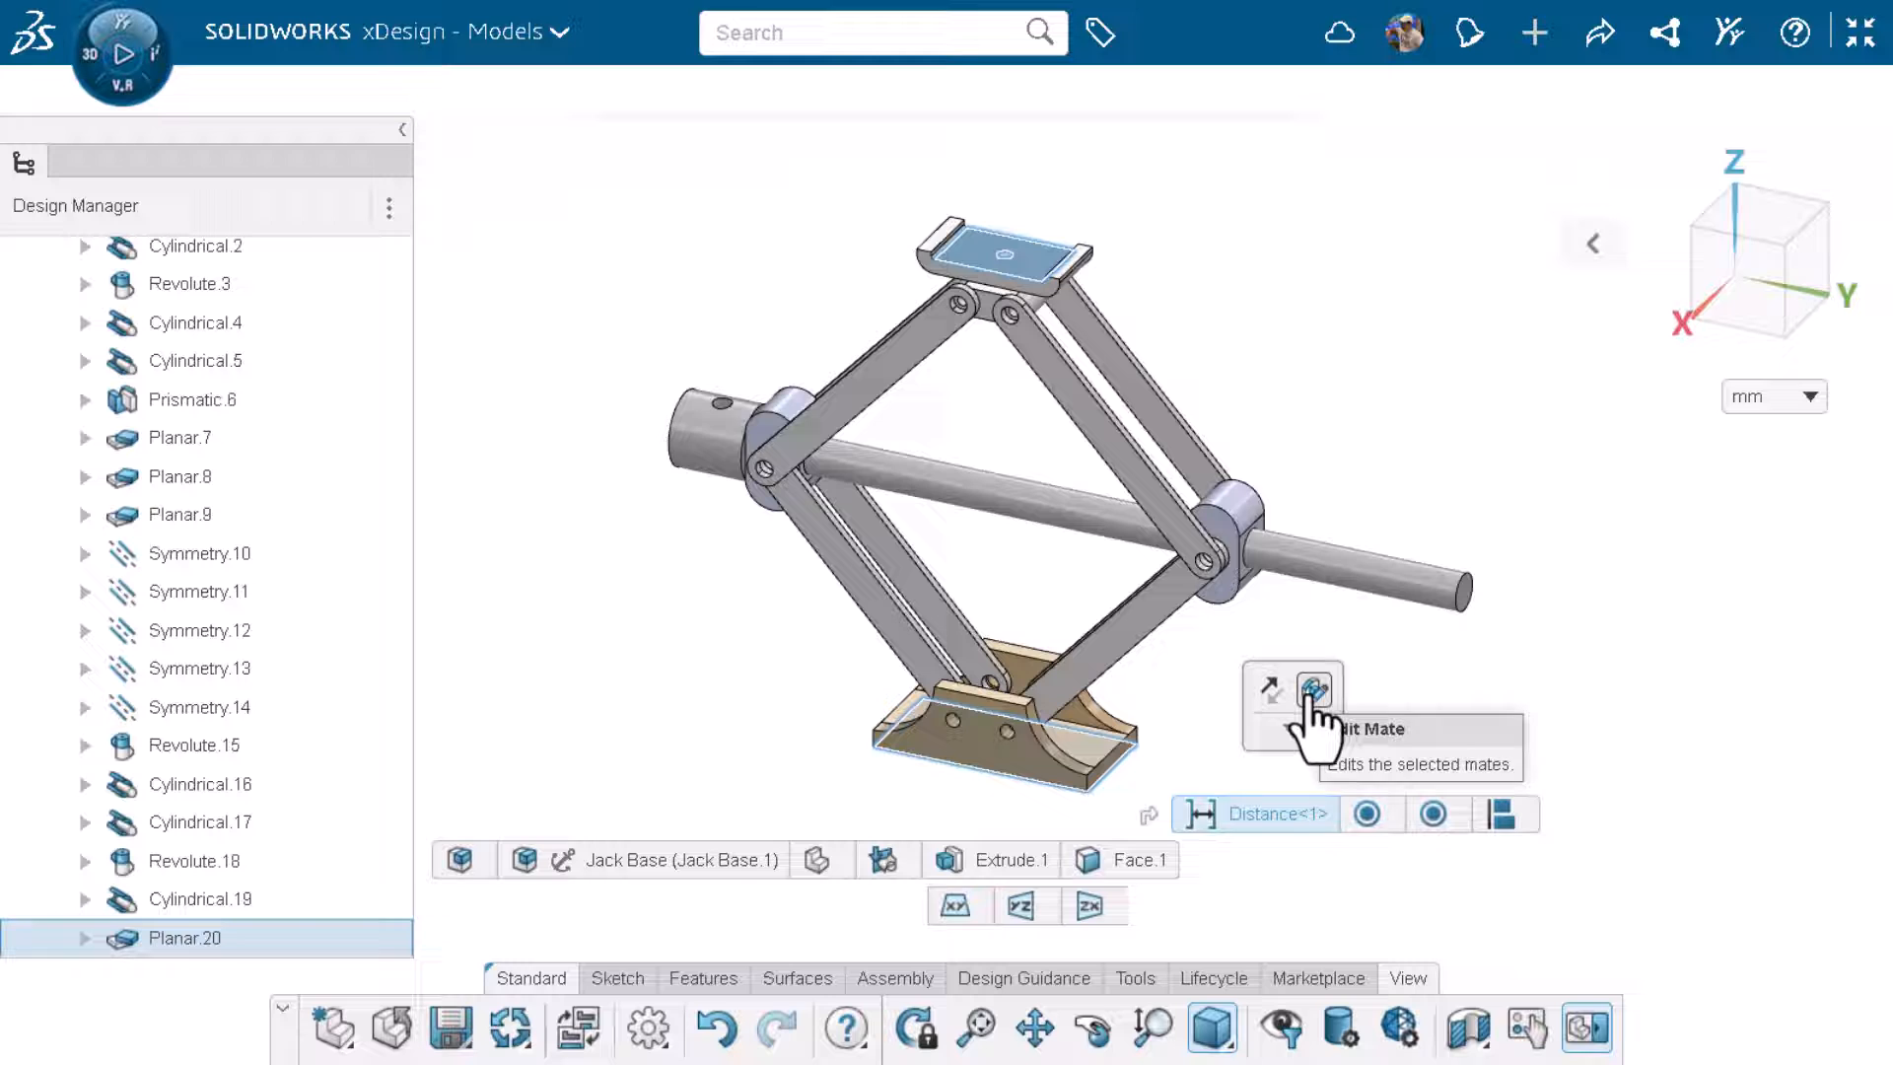
click(1314, 692)
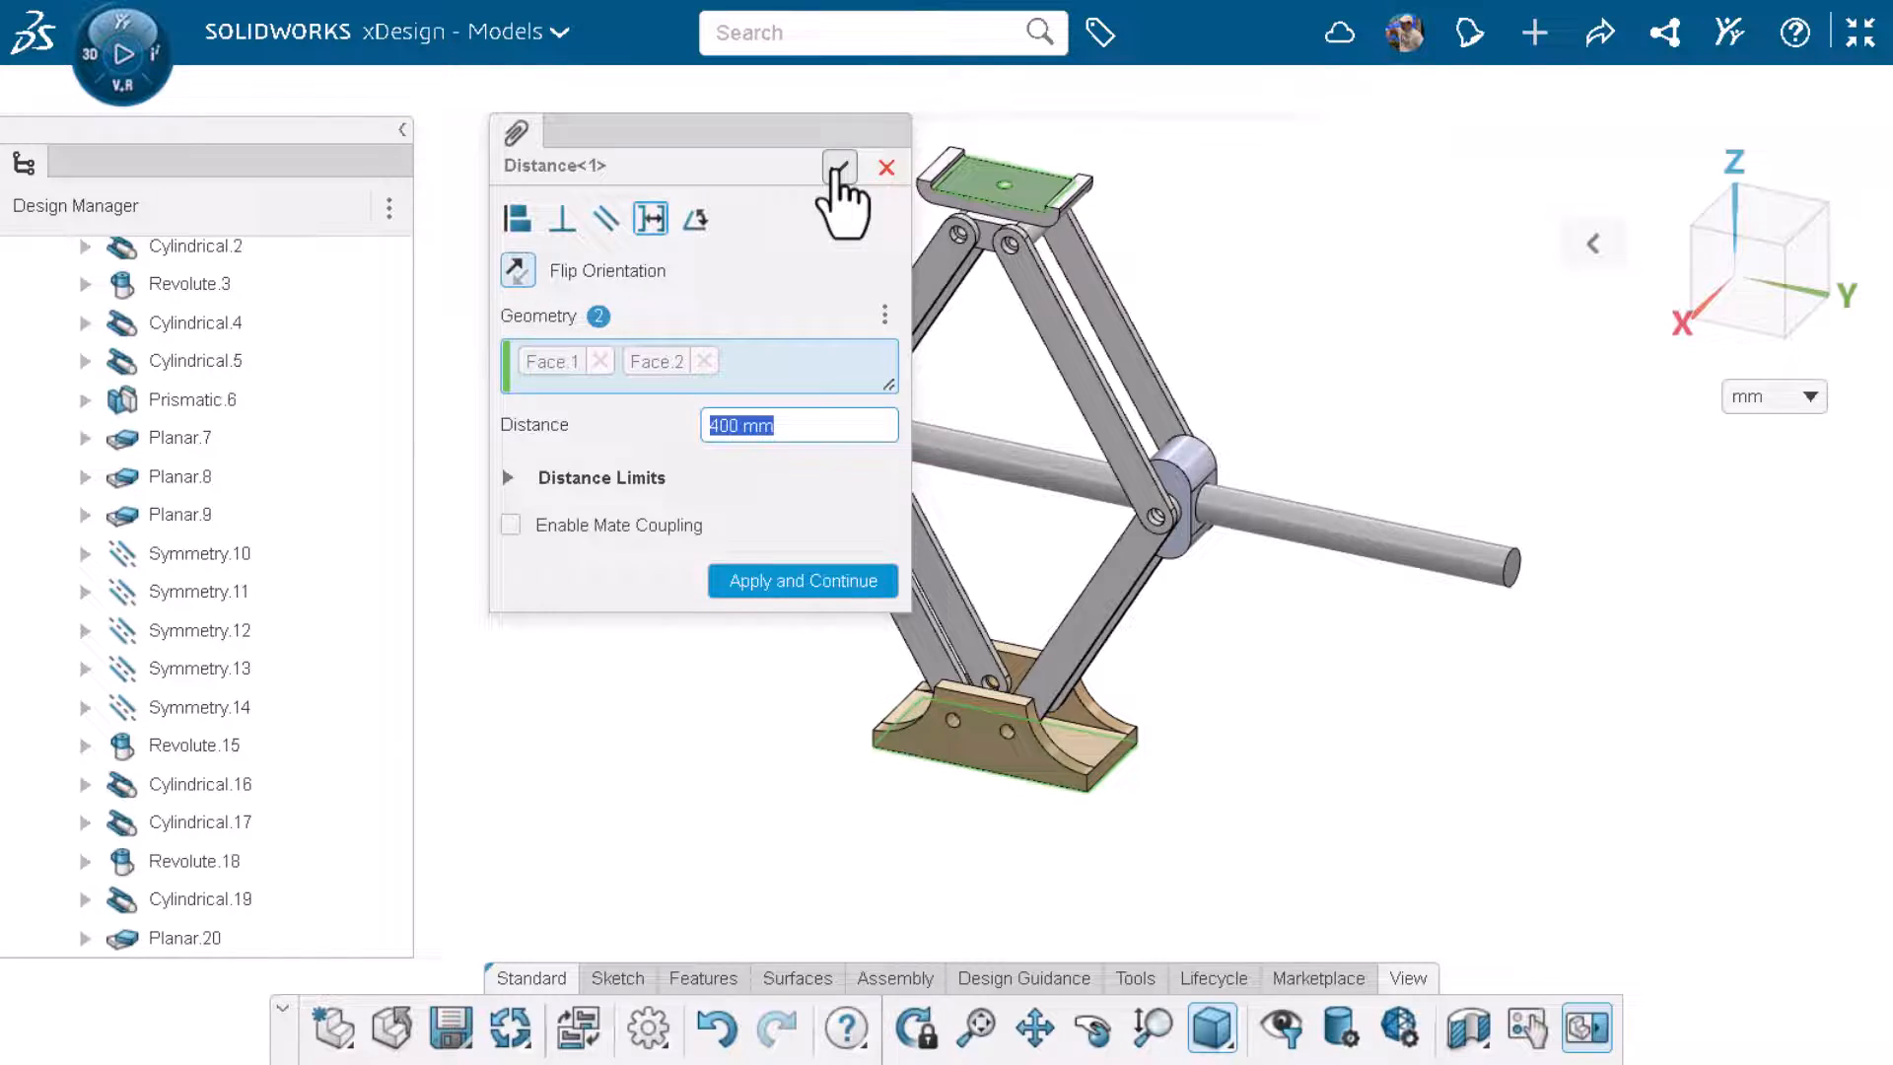
click(840, 165)
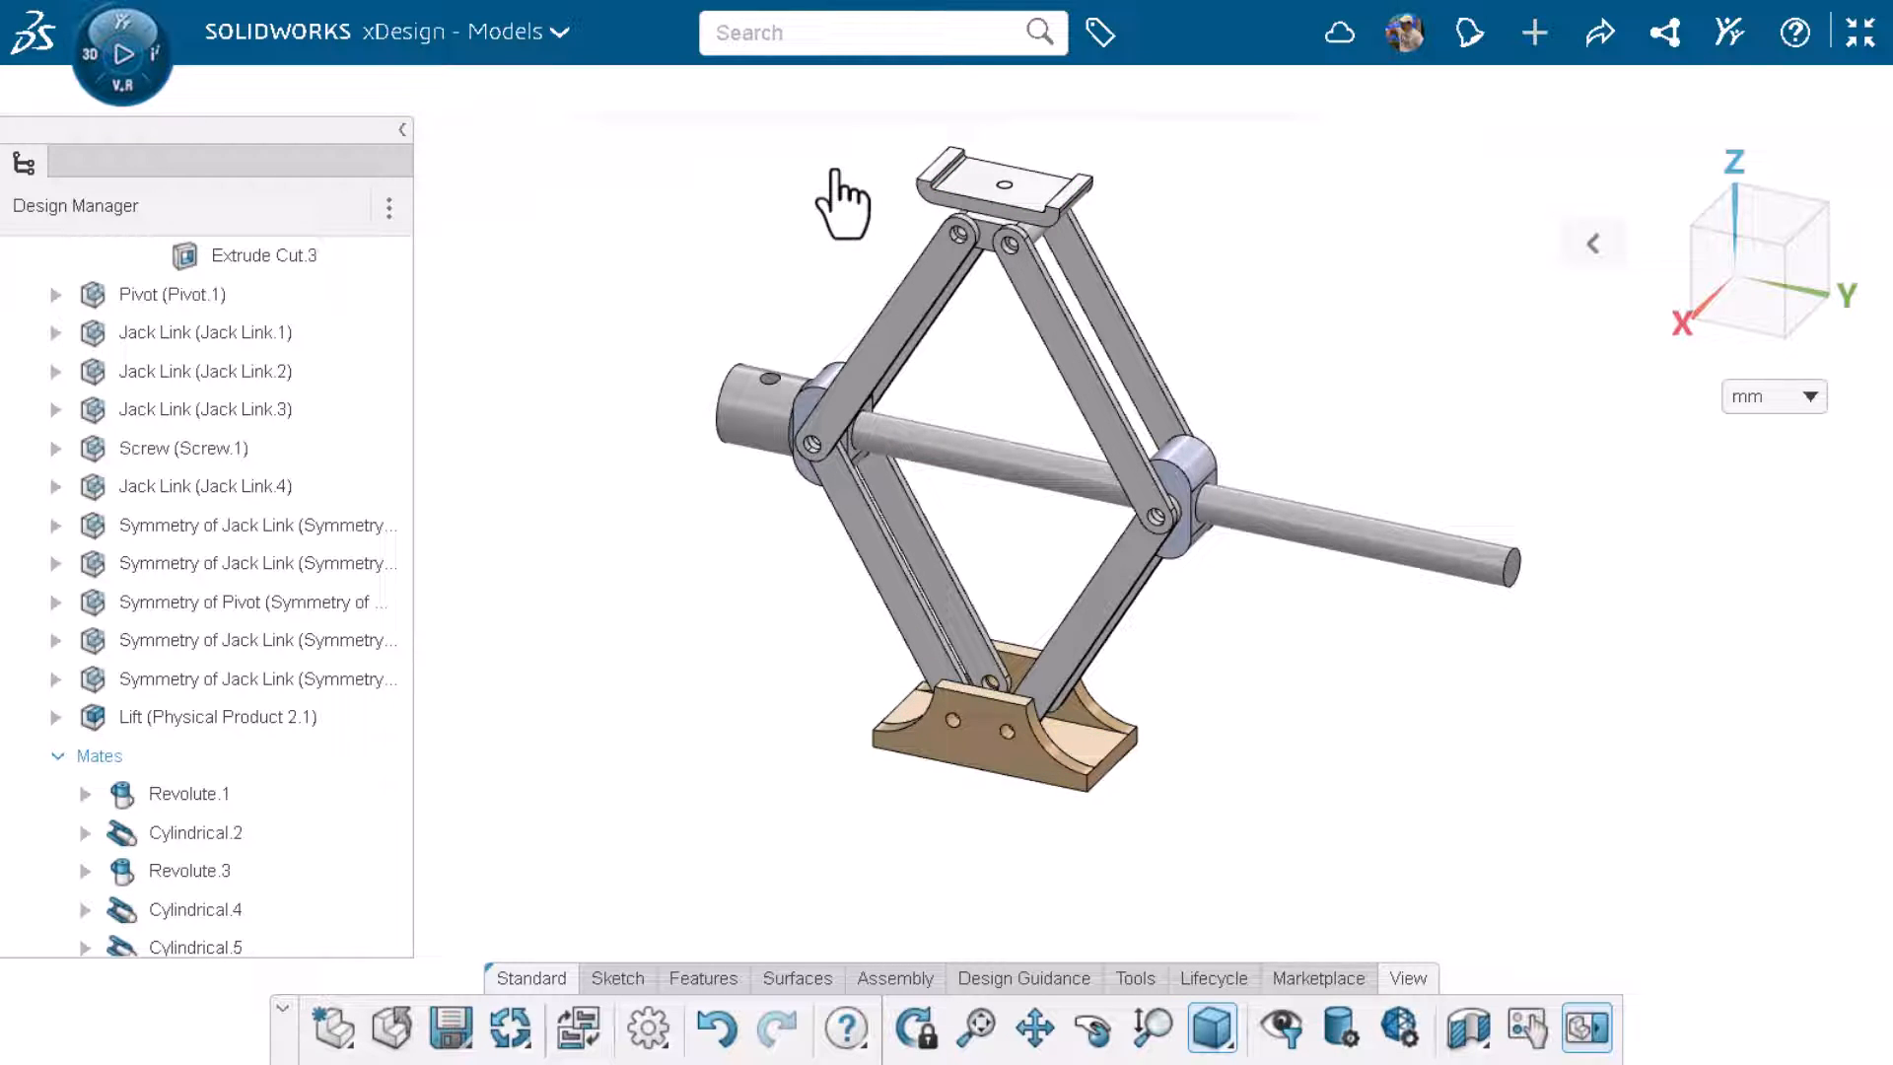